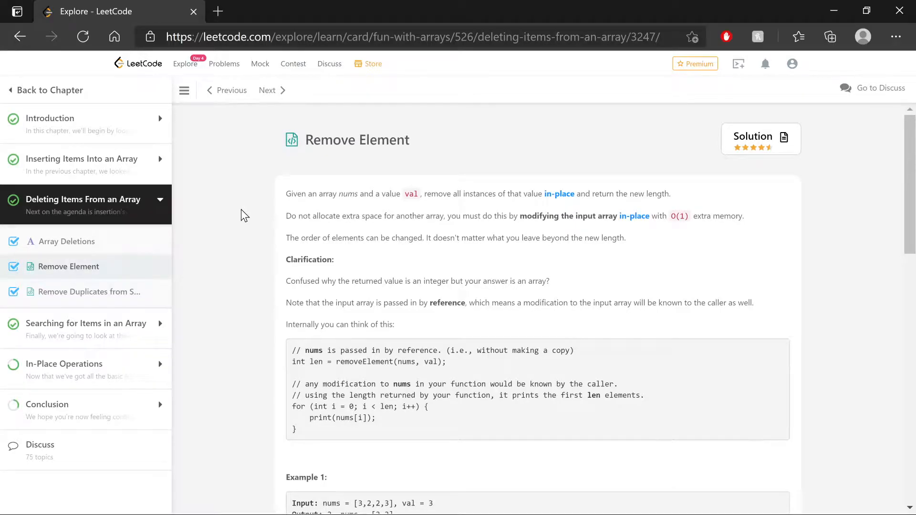
{"action": "mouse_move", "coordinate": [440, 159]}
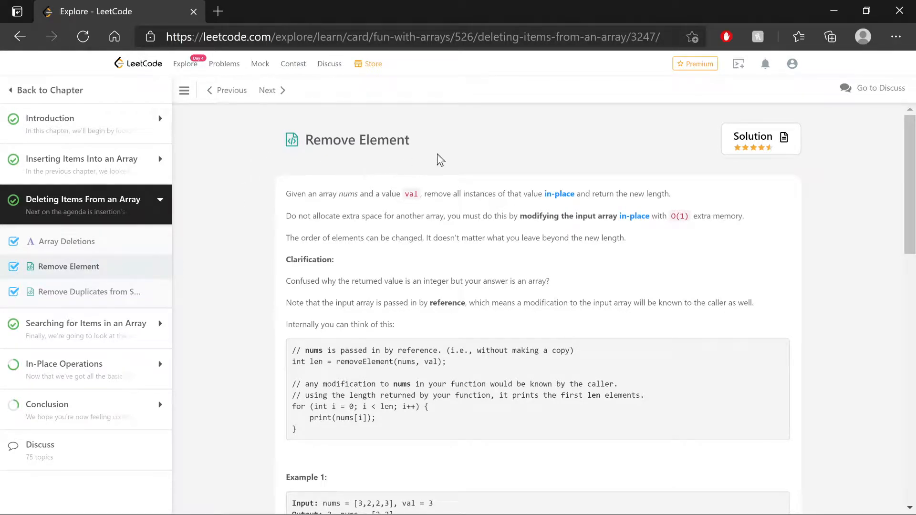
{"action": "mouse_move", "coordinate": [422, 148]}
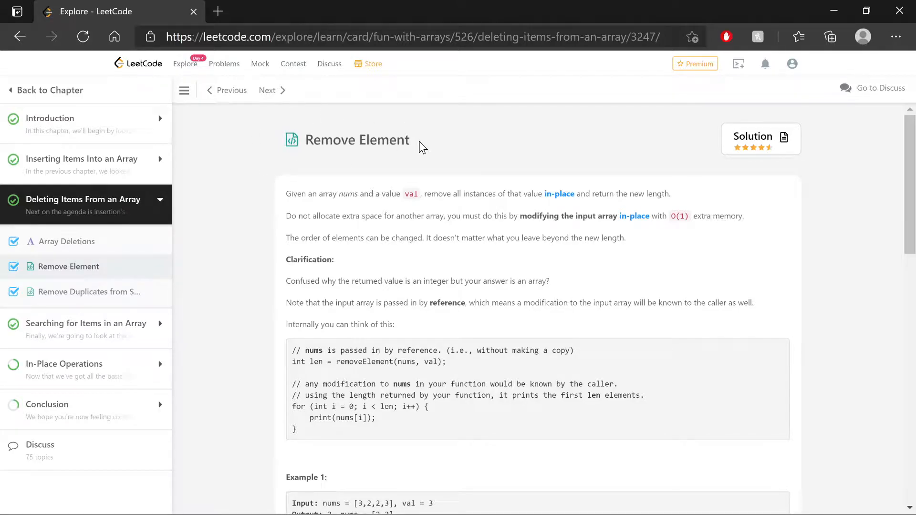
Step: Scroll down and highlight the no-extra-space requirement in the problem statement, then deselect
{"action": "scroll", "scroll_direction": "down", "scroll_amount": 3}
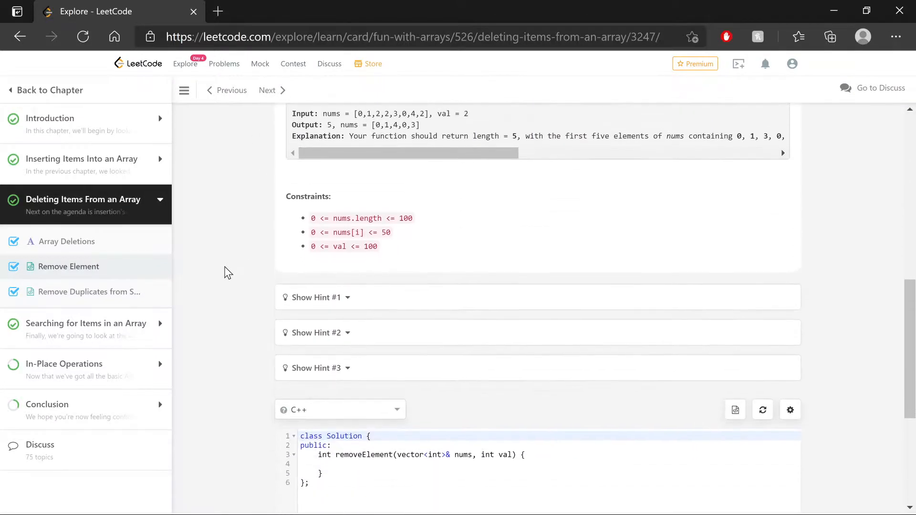
{"action": "scroll", "scroll_direction": "down", "scroll_amount": 3}
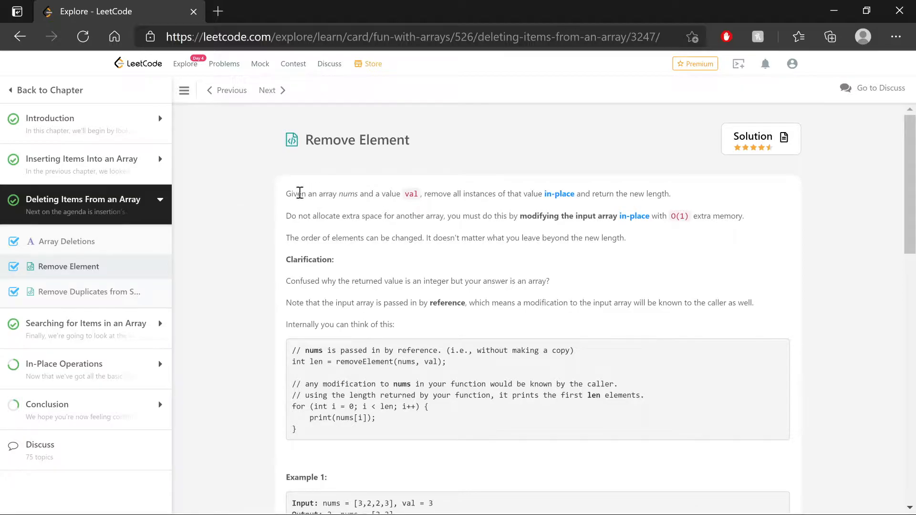
{"action": "double_click", "coordinate": [292, 194]}
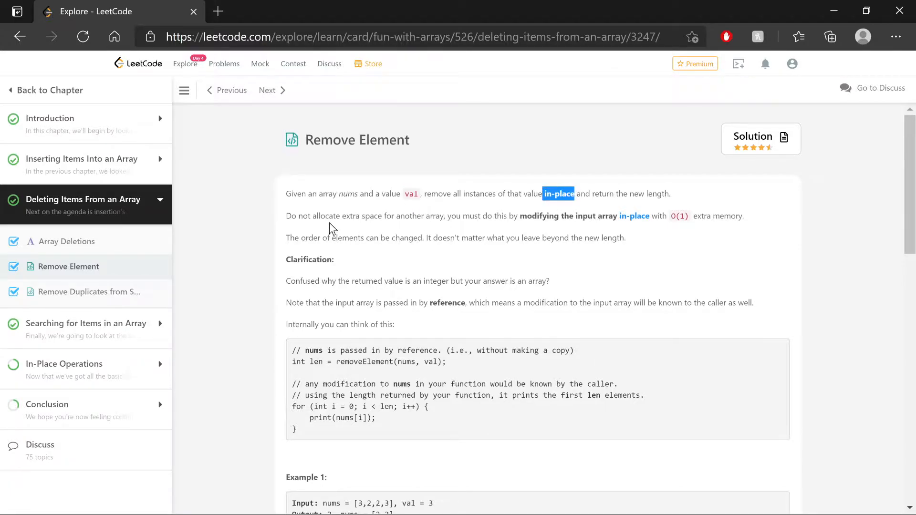
{"action": "left_click_drag", "start_coordinate": [311, 216], "coordinate": [445, 216]}
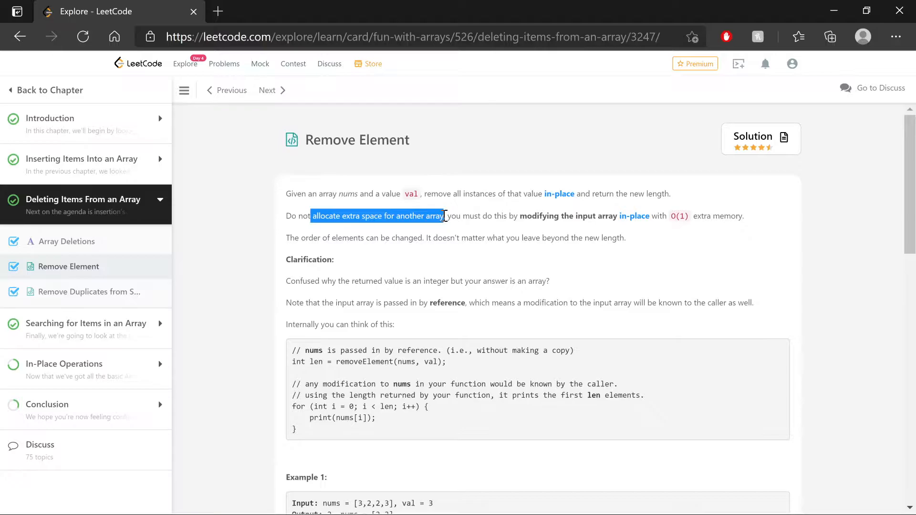
{"action": "mouse_move", "coordinate": [459, 216]}
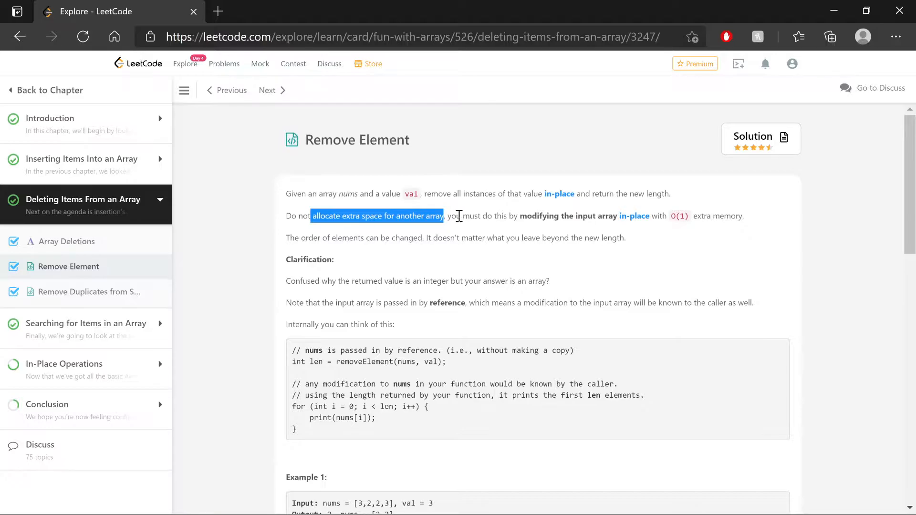
{"action": "left_click", "coordinate": [459, 216]}
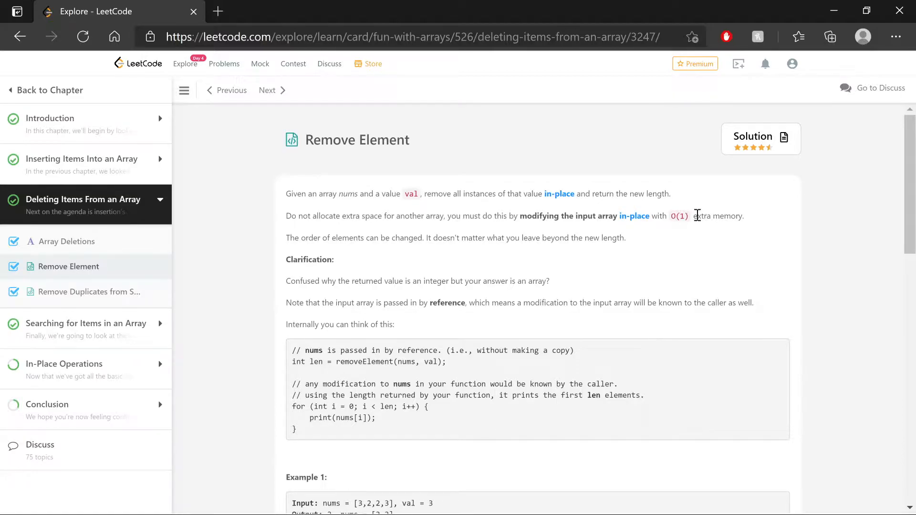
{"action": "mouse_move", "coordinate": [693, 256]}
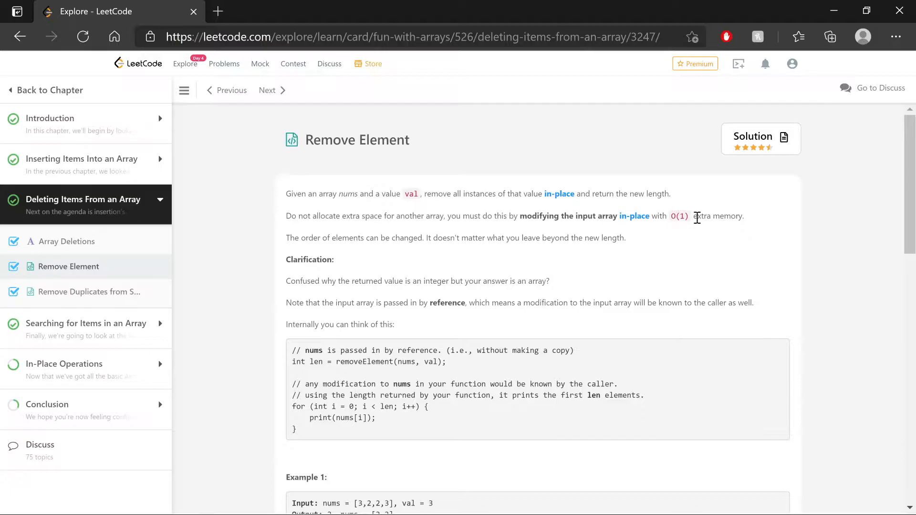
{"action": "mouse_move", "coordinate": [302, 237]}
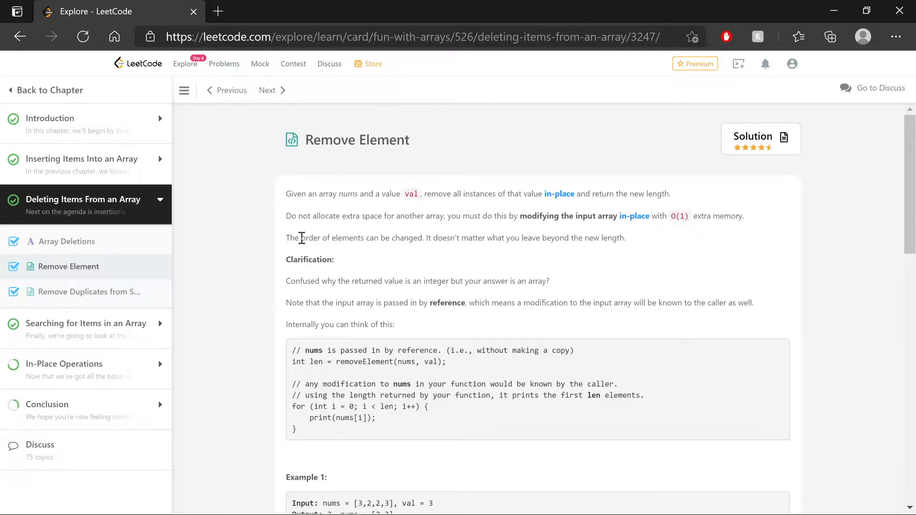
{"action": "mouse_move", "coordinate": [478, 259]}
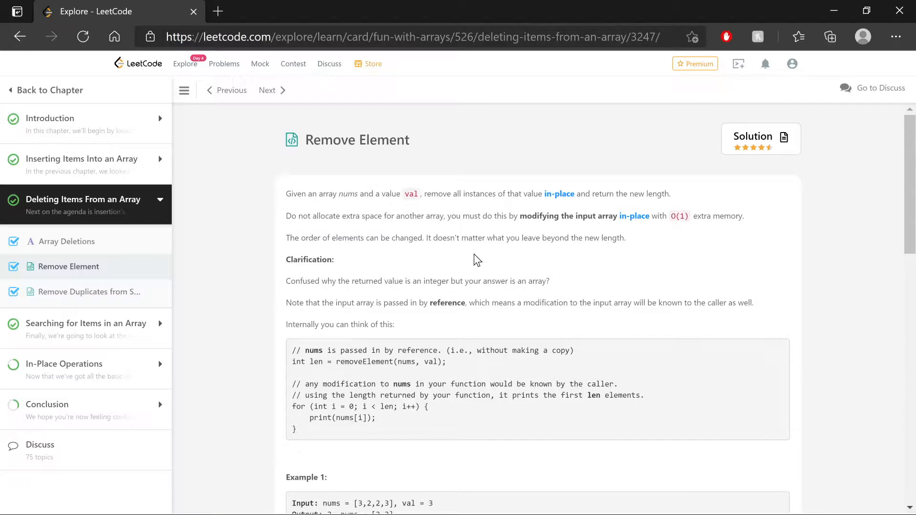
Step: Highlight the leftover-elements sentence, scroll to the clarification code and Example 1, and deselect
{"action": "left_click_drag", "start_coordinate": [427, 238], "coordinate": [626, 237]}
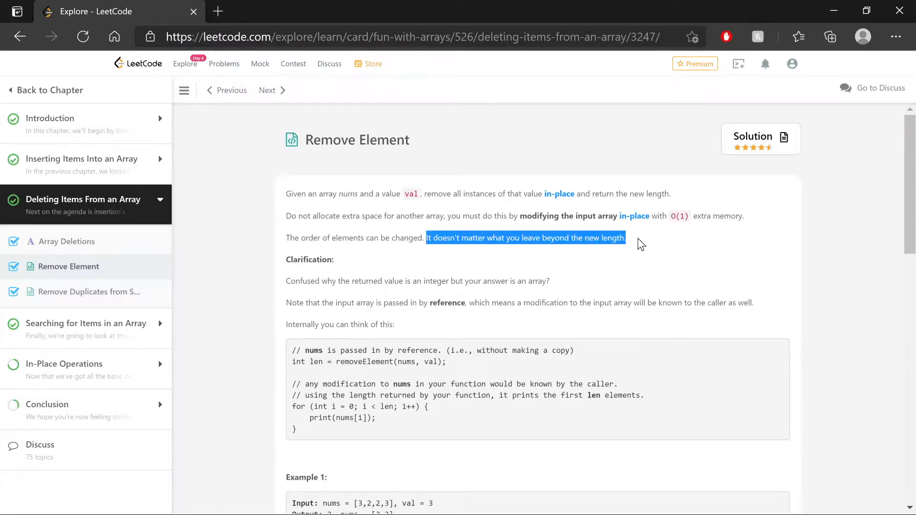
{"action": "scroll", "scroll_direction": "down", "scroll_amount": 3}
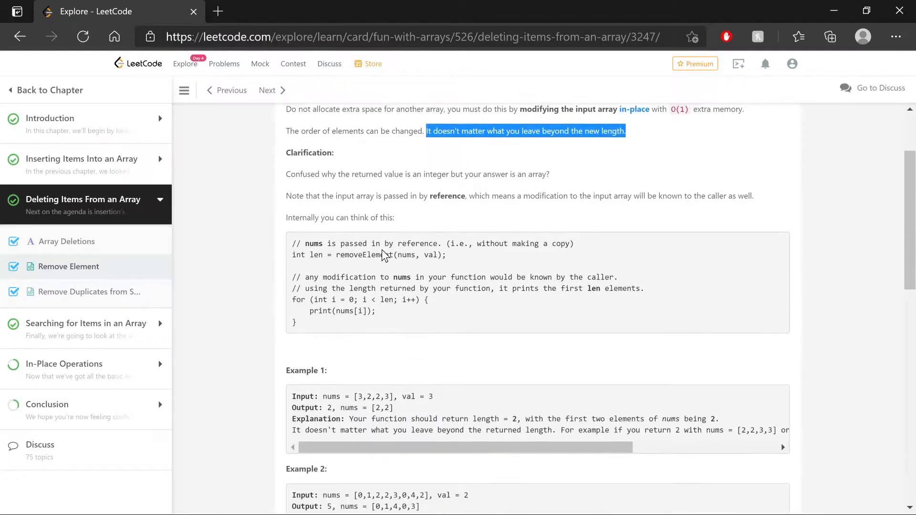
{"action": "scroll", "scroll_direction": "down", "scroll_amount": 3}
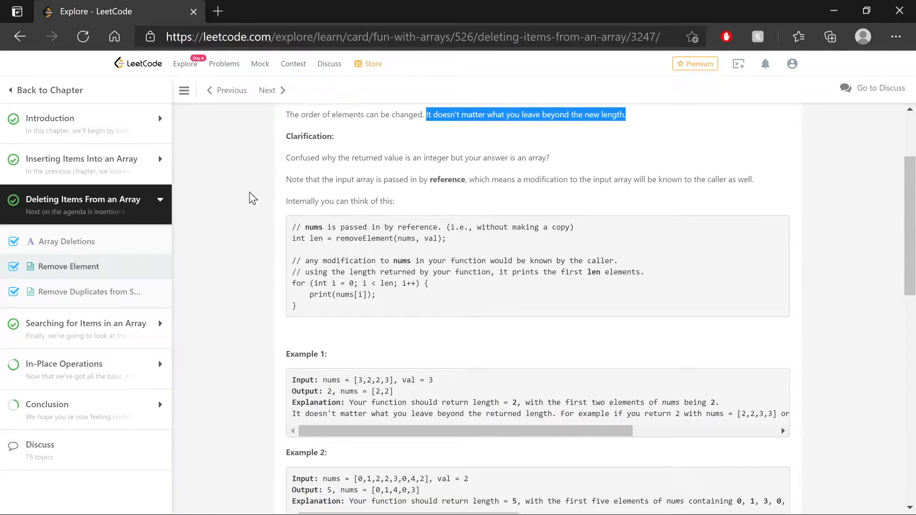
{"action": "left_click", "coordinate": [251, 198]}
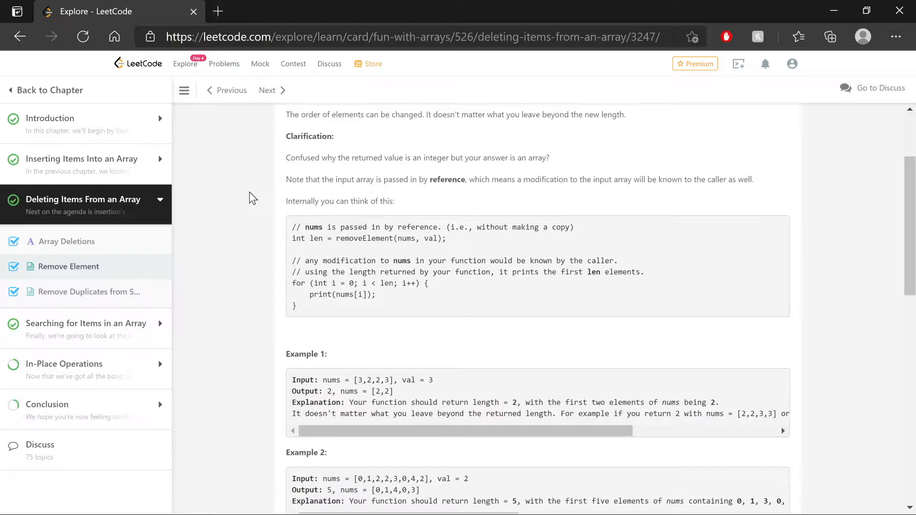
{"action": "scroll", "scroll_direction": "down", "scroll_amount": 3}
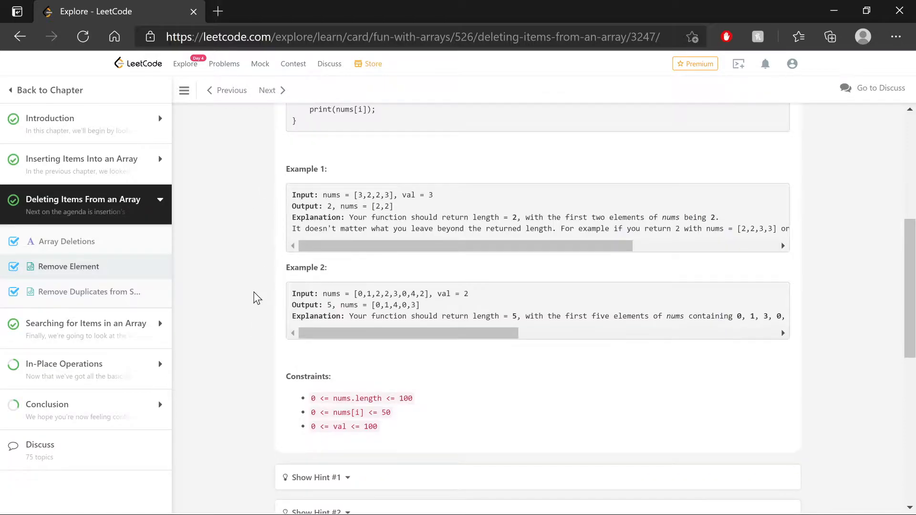
{"action": "mouse_move", "coordinate": [347, 211]}
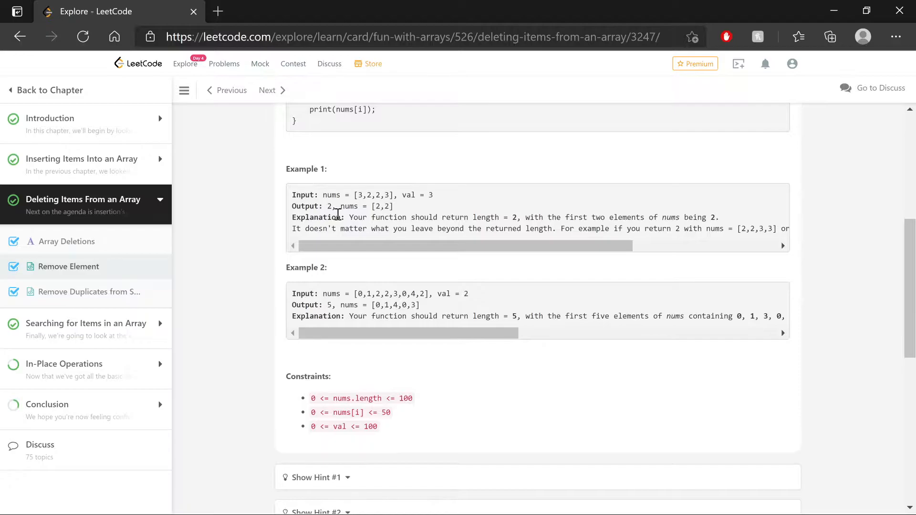
{"action": "double_click", "coordinate": [328, 206]}
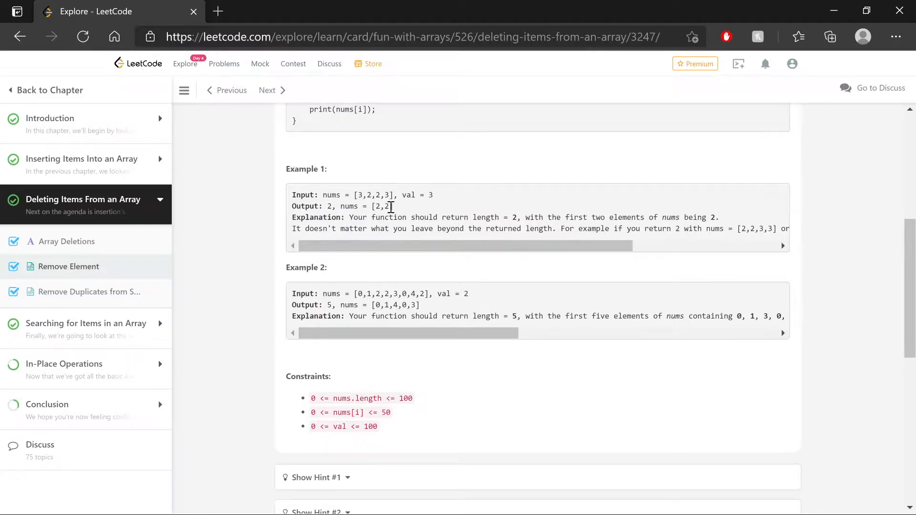
{"action": "double_click", "coordinate": [381, 206]}
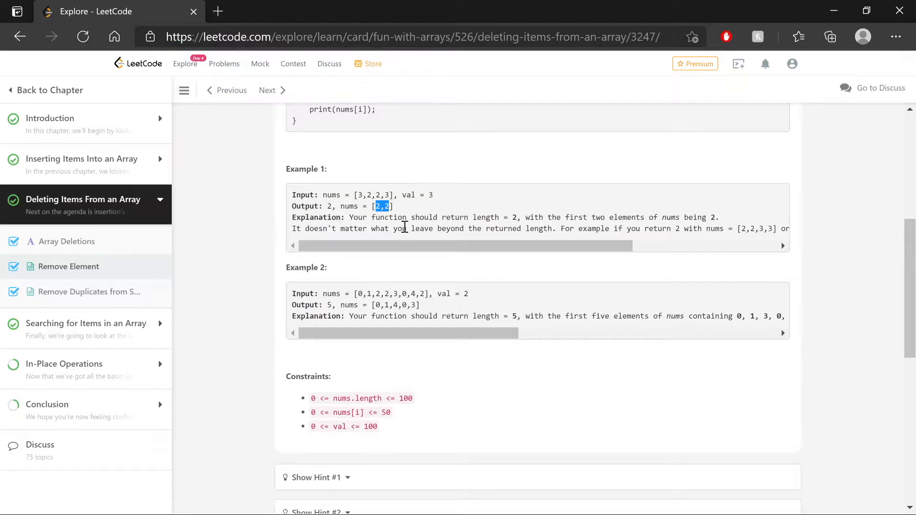
{"action": "mouse_move", "coordinate": [517, 217]}
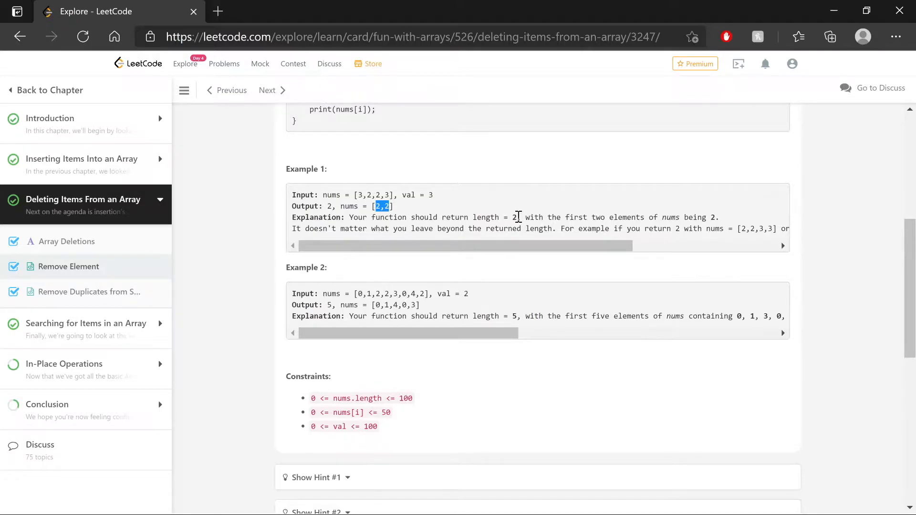
{"action": "left_click_drag", "start_coordinate": [442, 218], "coordinate": [516, 217]}
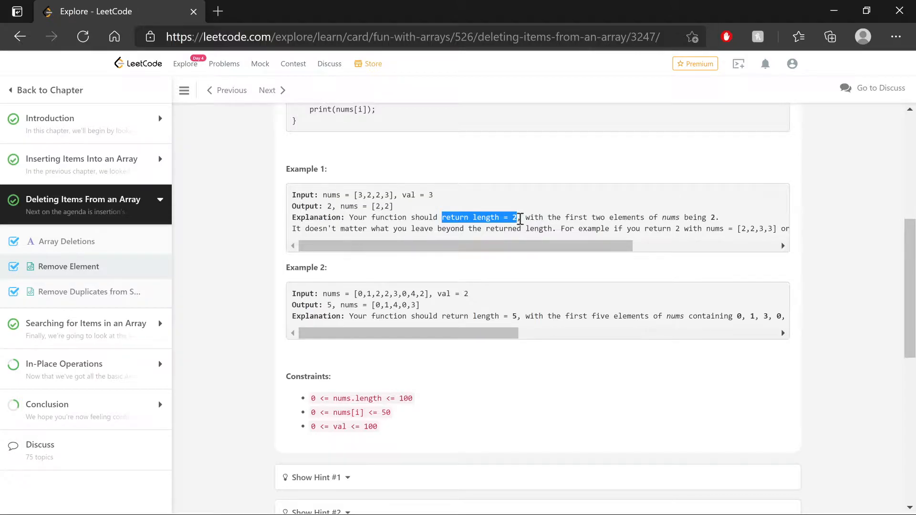
{"action": "left_click", "coordinate": [375, 205]}
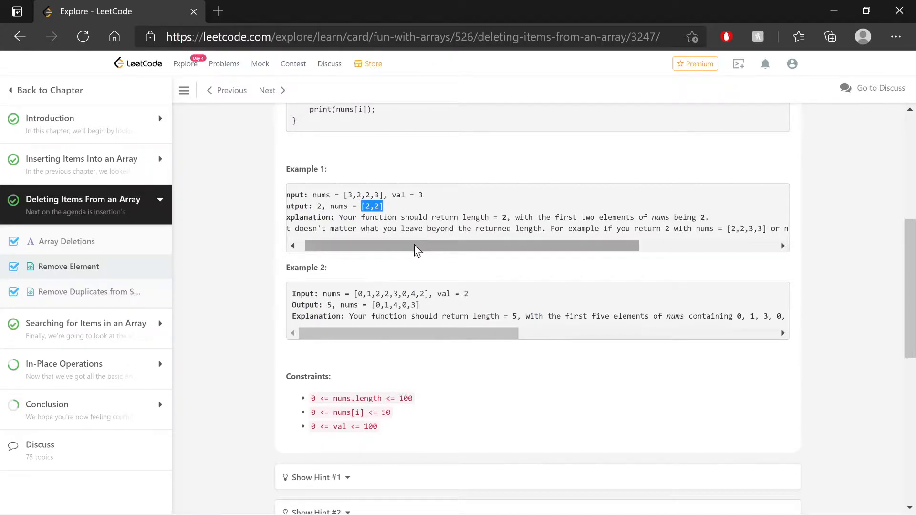
{"action": "left_click_drag", "start_coordinate": [415, 245], "coordinate": [531, 245]}
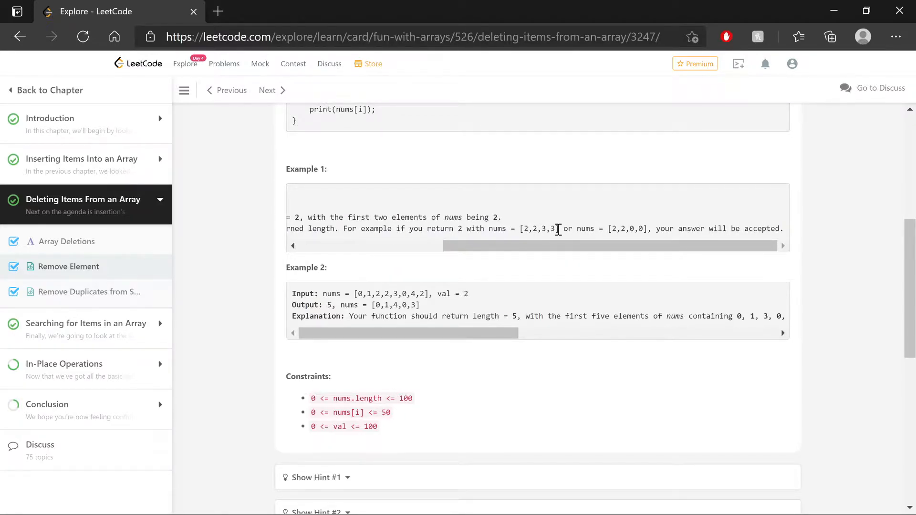
{"action": "left_click_drag", "start_coordinate": [524, 229], "coordinate": [541, 228]}
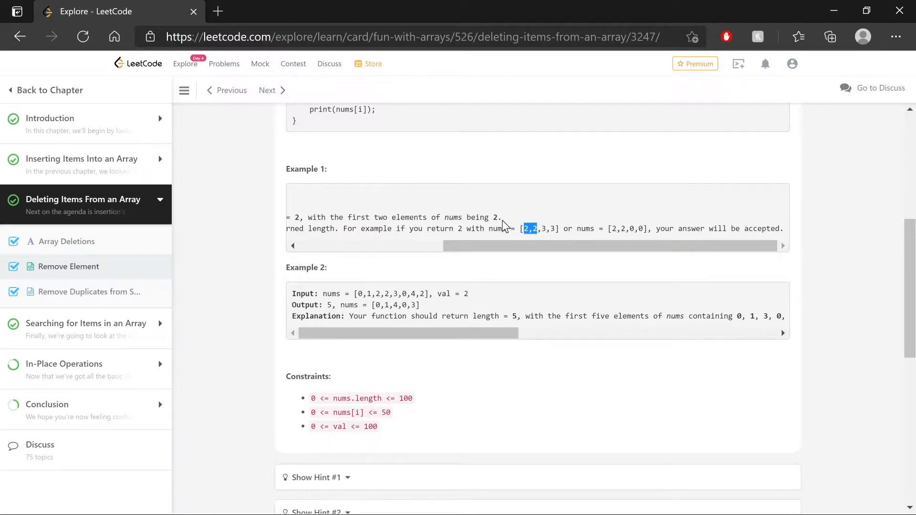
{"action": "left_click", "coordinate": [541, 228]}
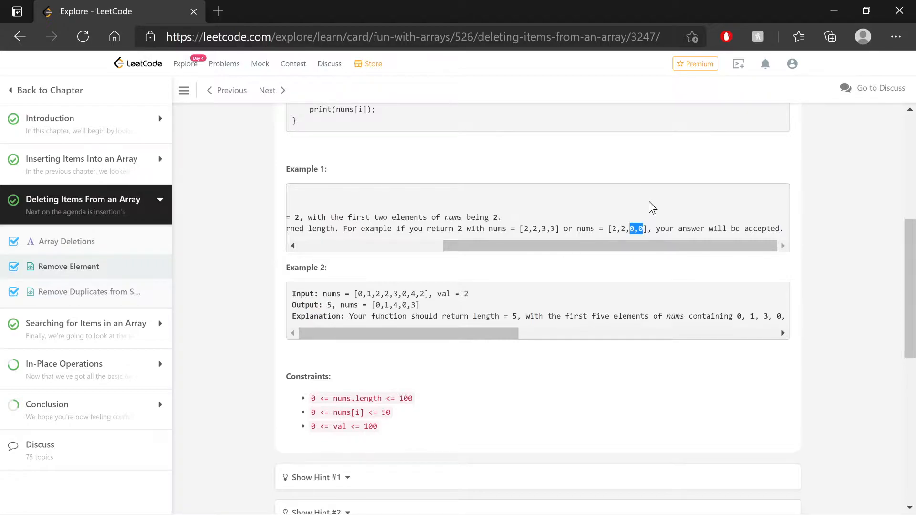
{"action": "scroll", "scroll_direction": "left", "scroll_amount": 3}
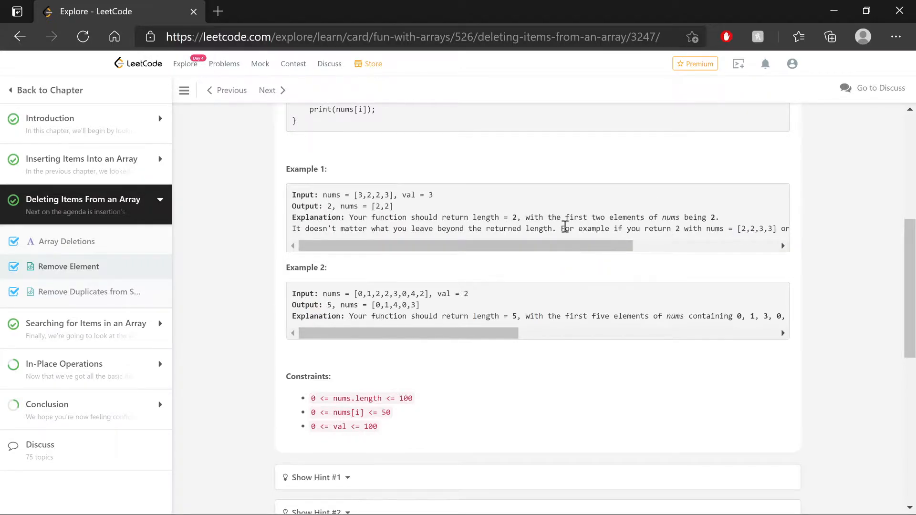
{"action": "scroll", "scroll_direction": "down", "scroll_amount": 3}
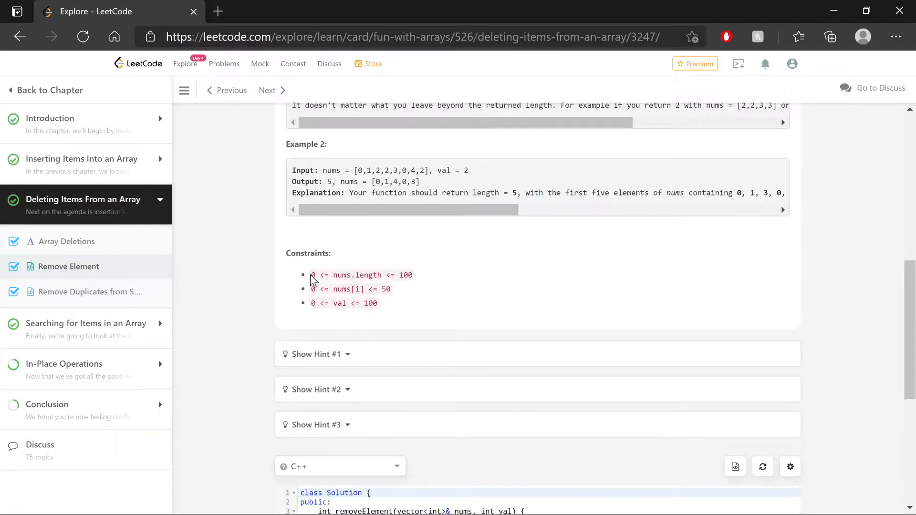
{"action": "mouse_move", "coordinate": [326, 275]}
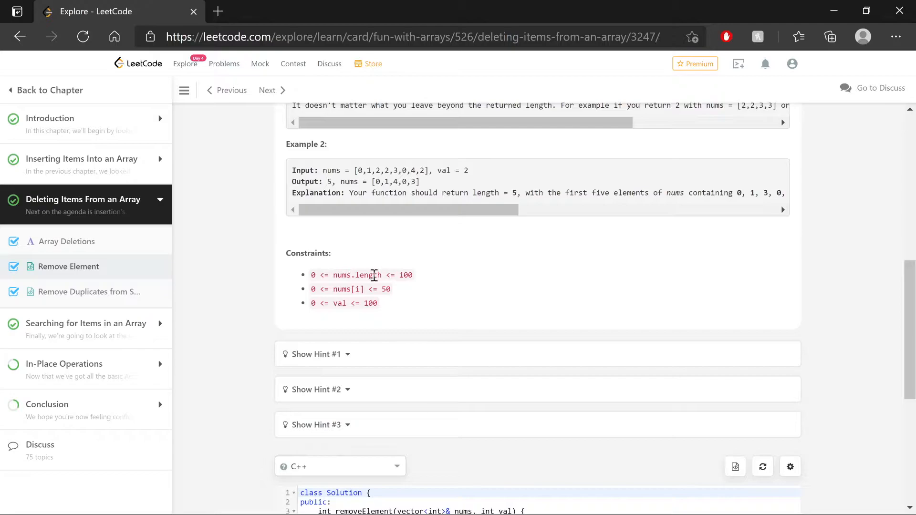
{"action": "double_click", "coordinate": [405, 274]}
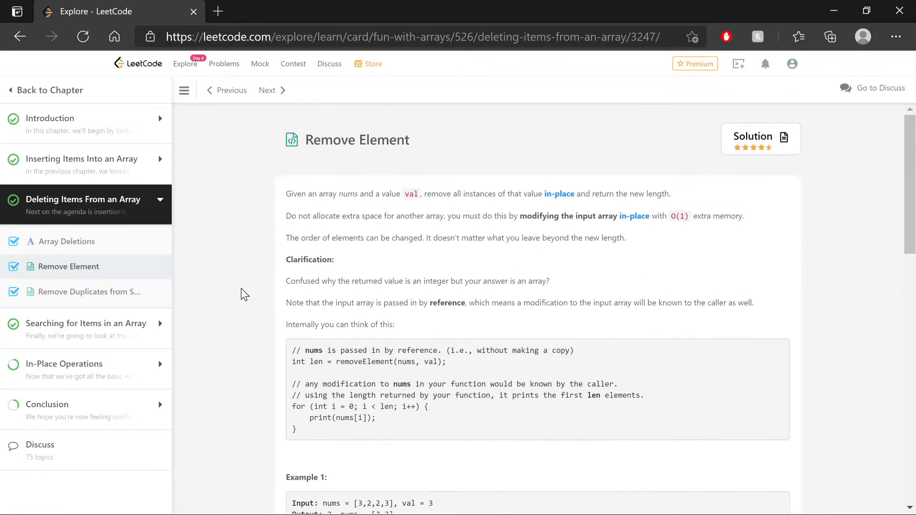
{"action": "mouse_move", "coordinate": [279, 225]}
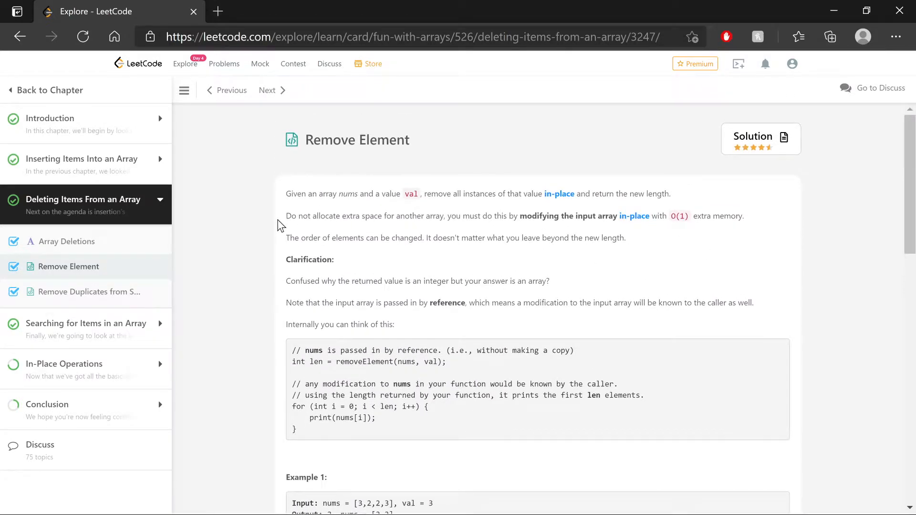
{"action": "left_click_drag", "start_coordinate": [286, 216], "coordinate": [744, 216]}
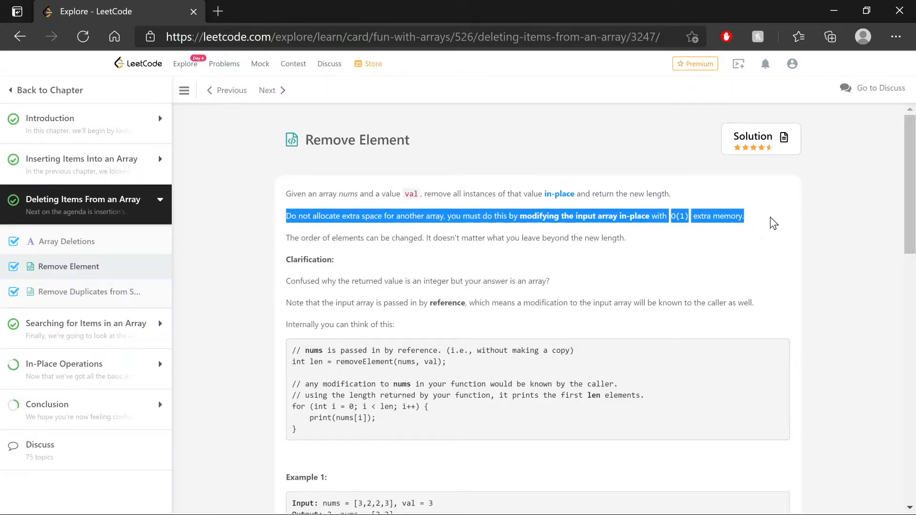
{"action": "left_click", "coordinate": [617, 269]}
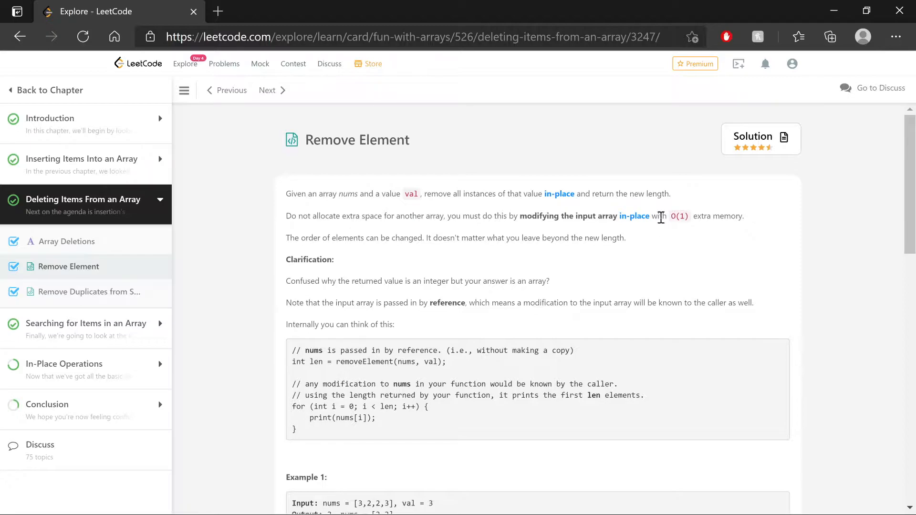
{"action": "scroll", "scroll_direction": "down", "scroll_amount": 3}
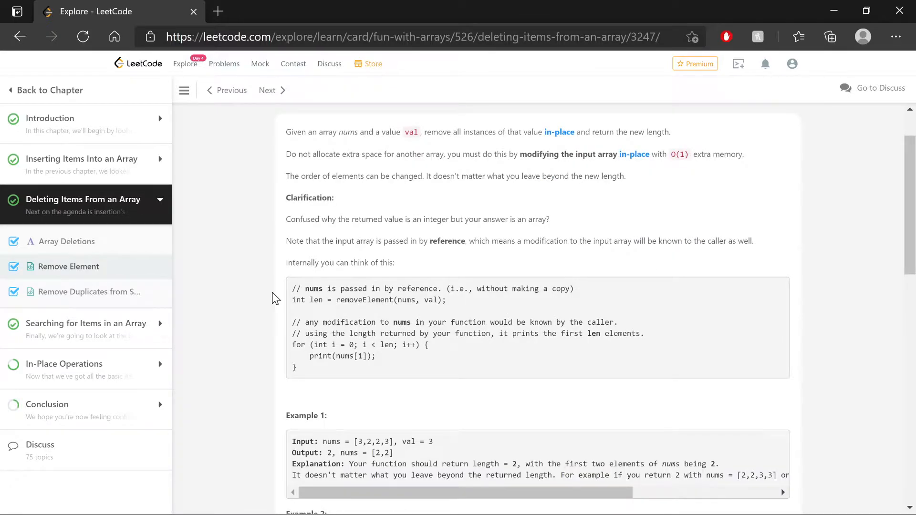
{"action": "scroll", "scroll_direction": "down", "scroll_amount": 3}
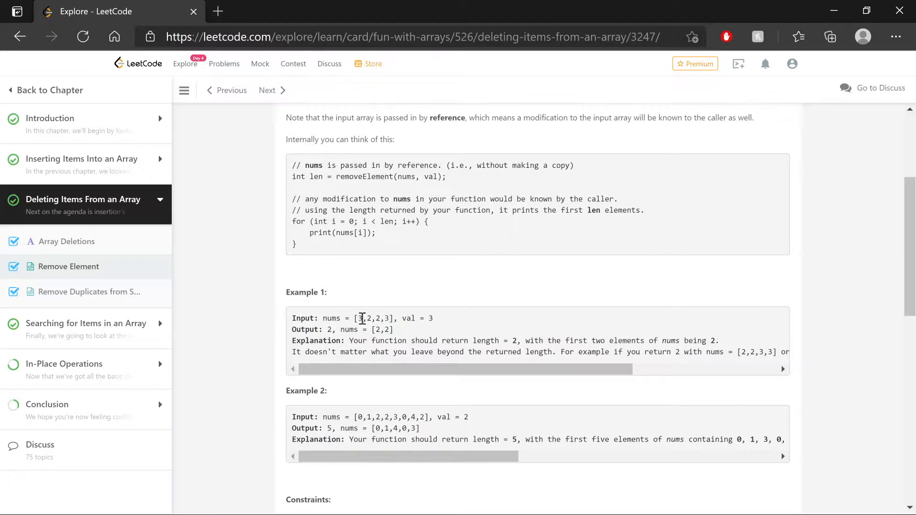
{"action": "double_click", "coordinate": [360, 318]}
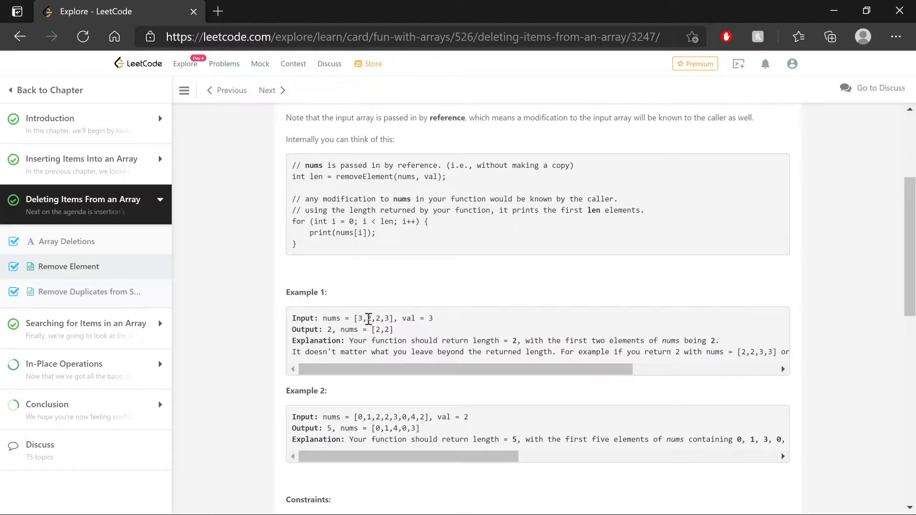
{"action": "double_click", "coordinate": [373, 318]}
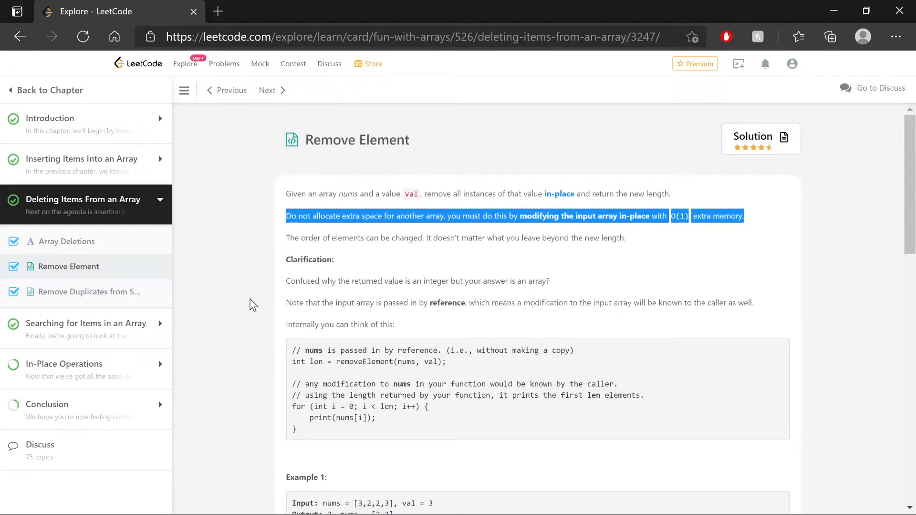
{"action": "left_click", "coordinate": [255, 304]}
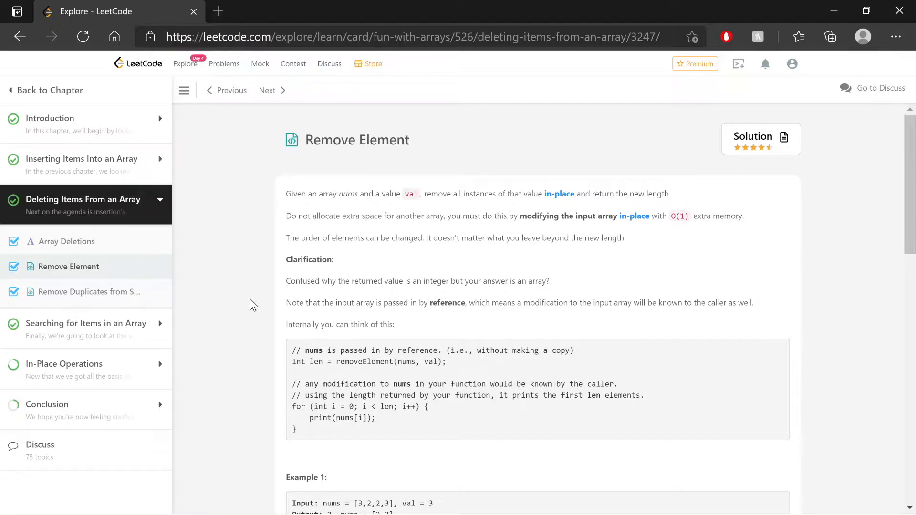
{"action": "scroll", "scroll_direction": "down", "scroll_amount": 3}
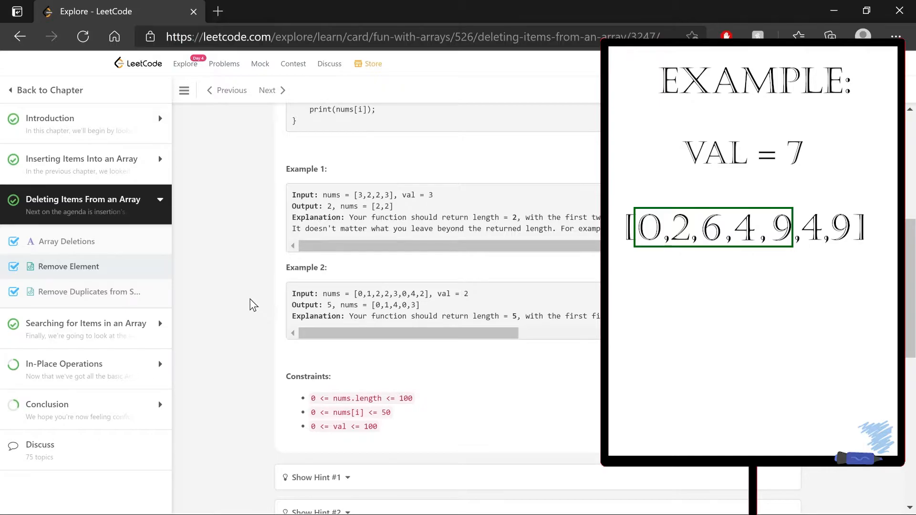
{"action": "left_click_drag", "start_coordinate": [795, 211], "coordinate": [857, 242]}
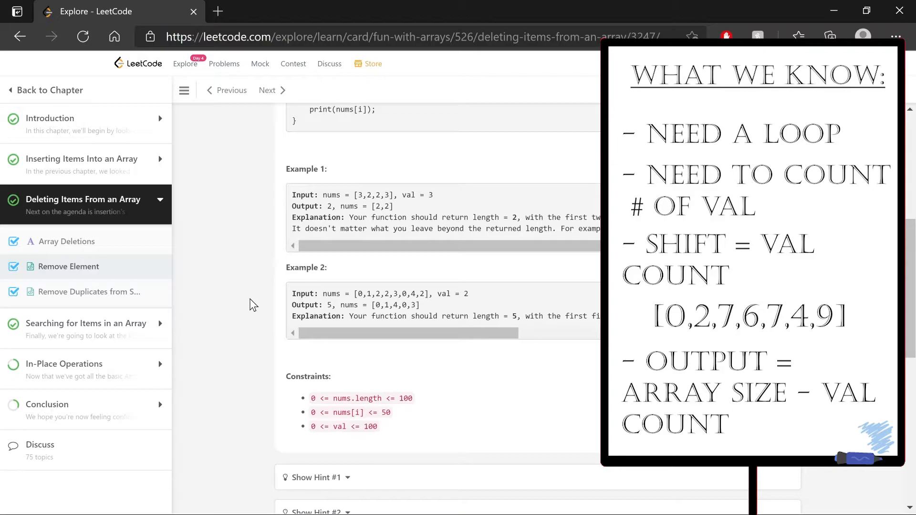
Step: Scroll past the hints to the empty C++ removeElement template
{"action": "scroll", "scroll_direction": "down", "scroll_amount": 3}
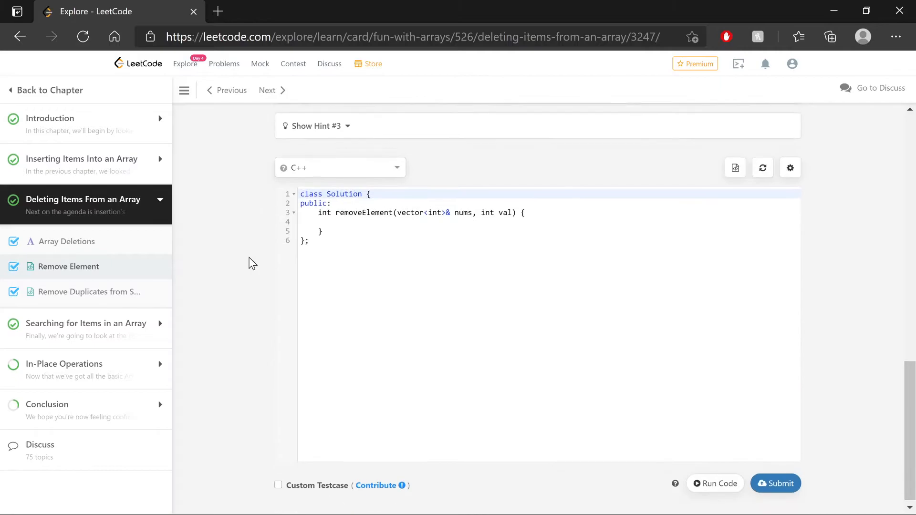
Step: Declare int valCount = 0, review the nums[i - valCount] shift, and add return nums.size() - valCount;
{"action": "type", "text": "int valCount = 0;"}
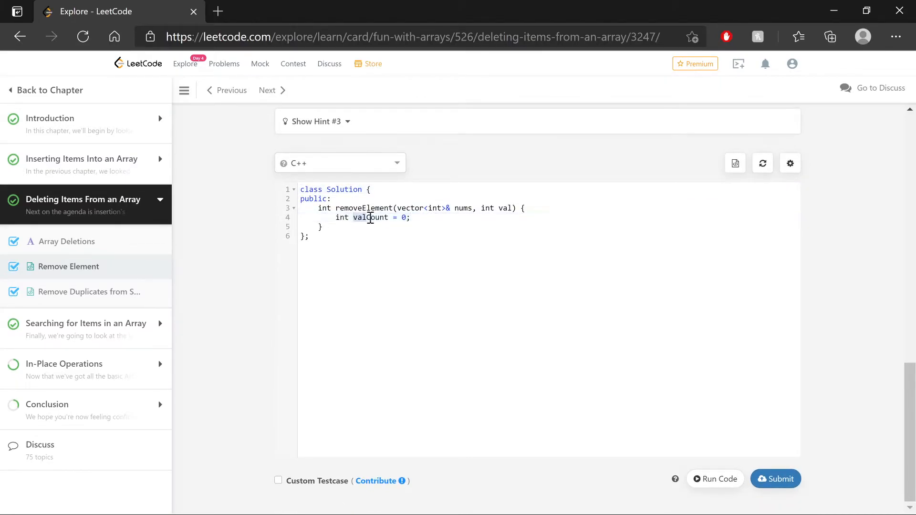
{"action": "double_click", "coordinate": [370, 218]}
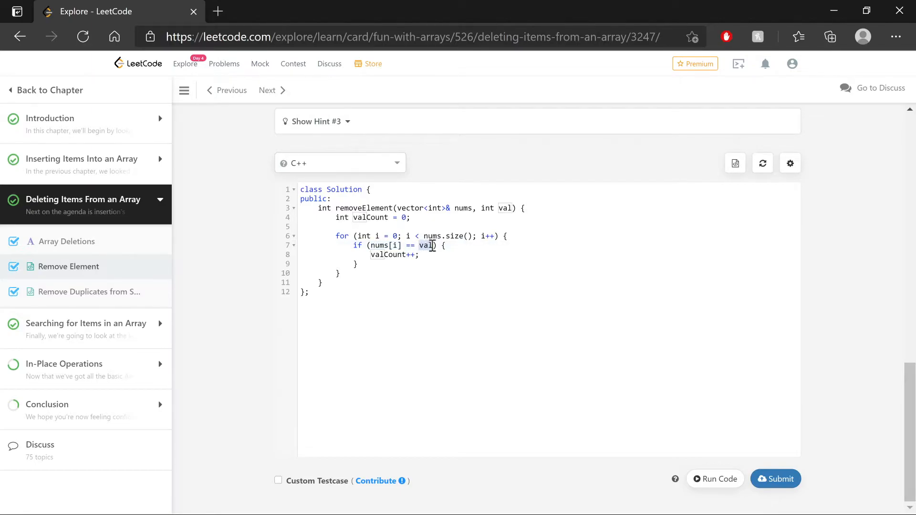
{"action": "left_click", "coordinate": [373, 254]}
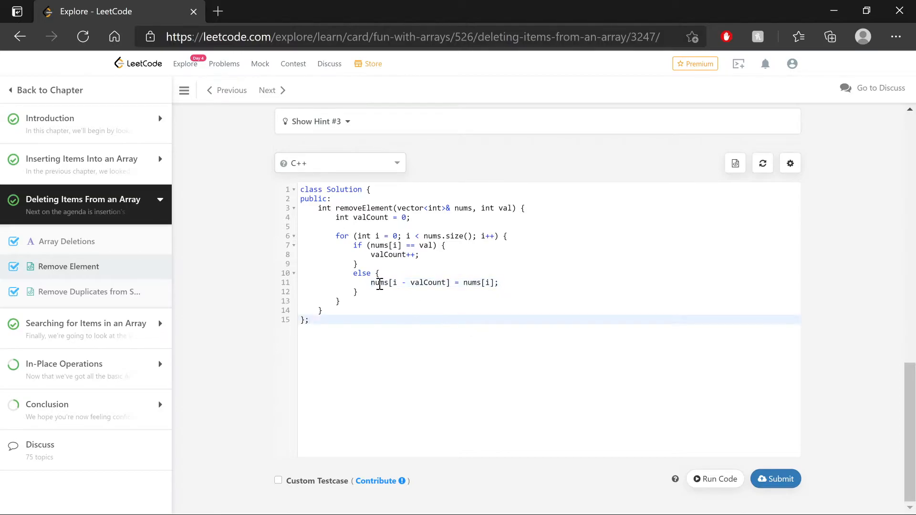
{"action": "left_click", "coordinate": [386, 282]}
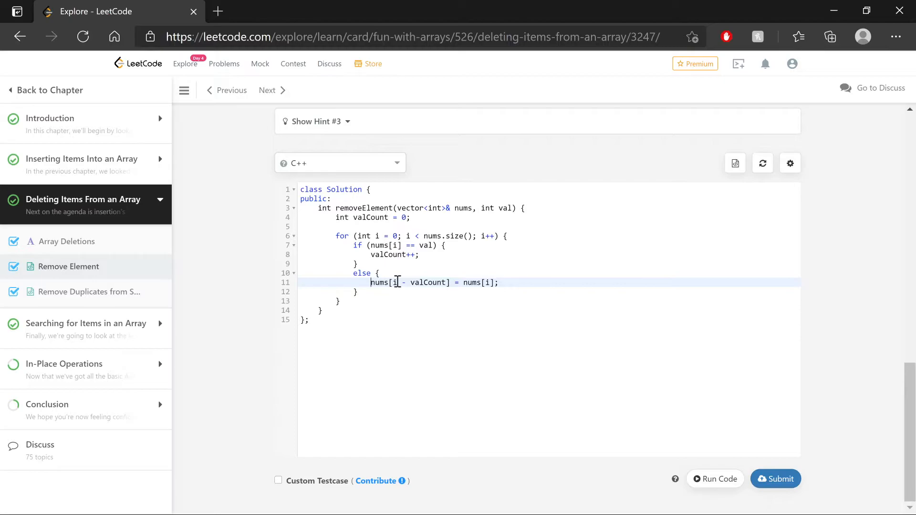
{"action": "double_click", "coordinate": [428, 282]}
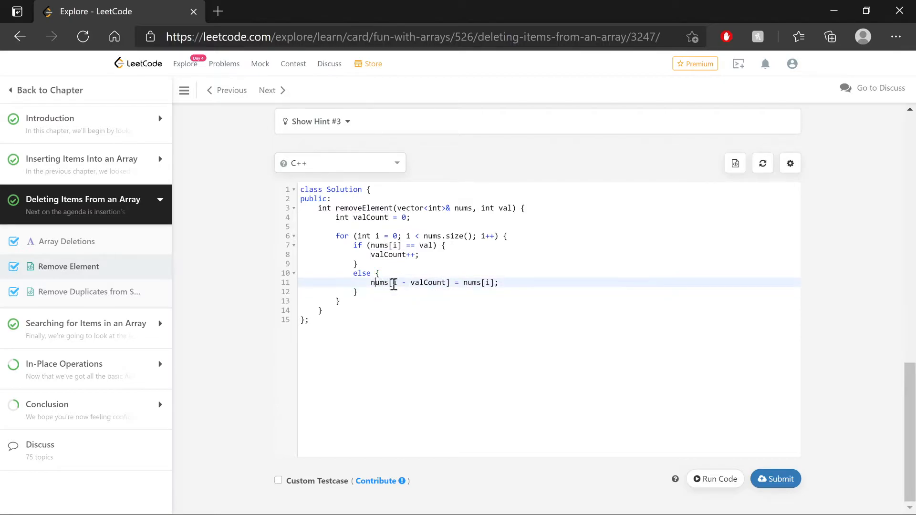
{"action": "left_click_drag", "start_coordinate": [371, 282], "coordinate": [453, 282]}
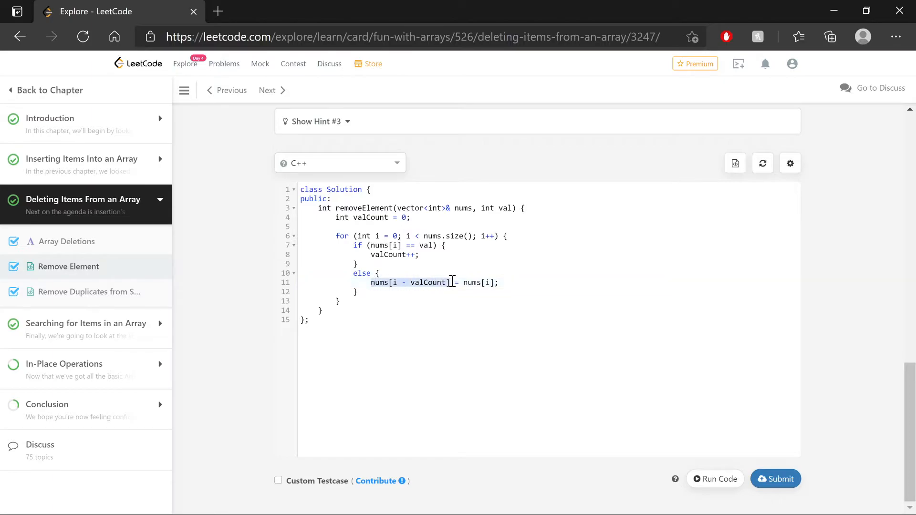
{"action": "left_click", "coordinate": [395, 282]}
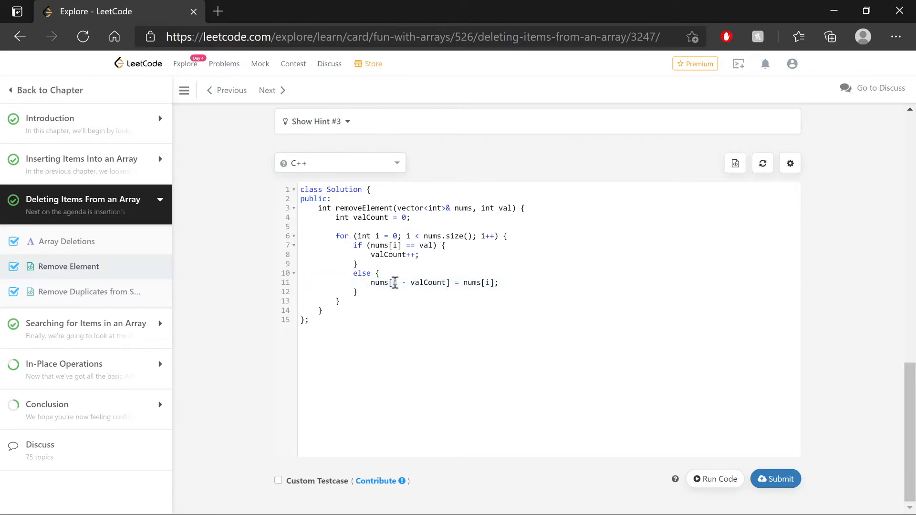
{"action": "double_click", "coordinate": [429, 282]}
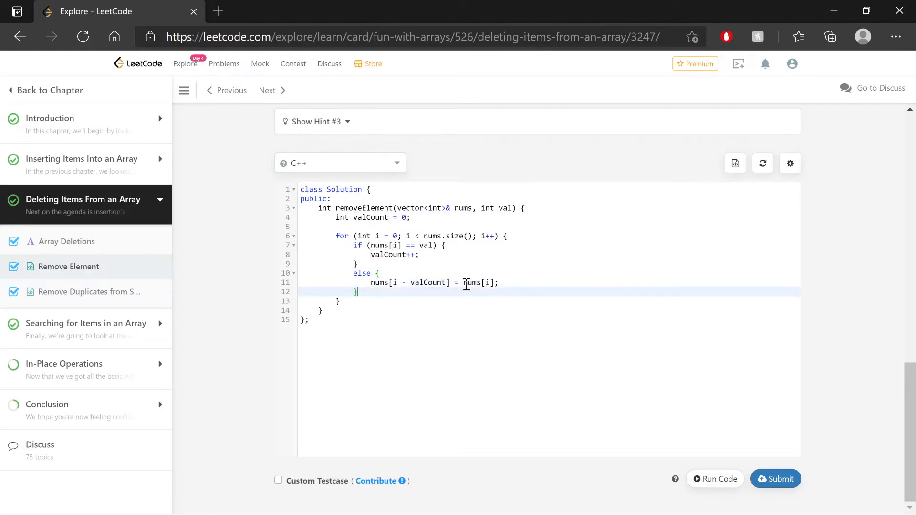
{"action": "left_click", "coordinate": [494, 304]}
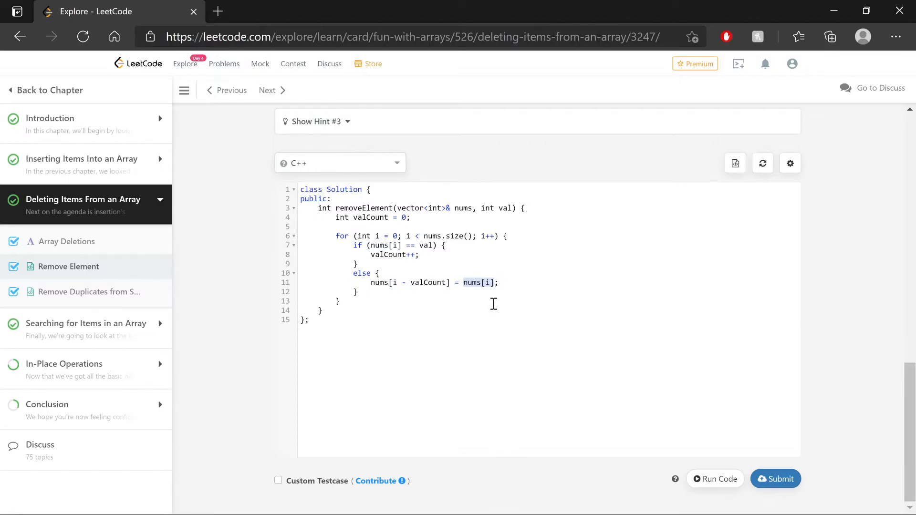
{"action": "type", "text": "return nums.size() - valCount;"}
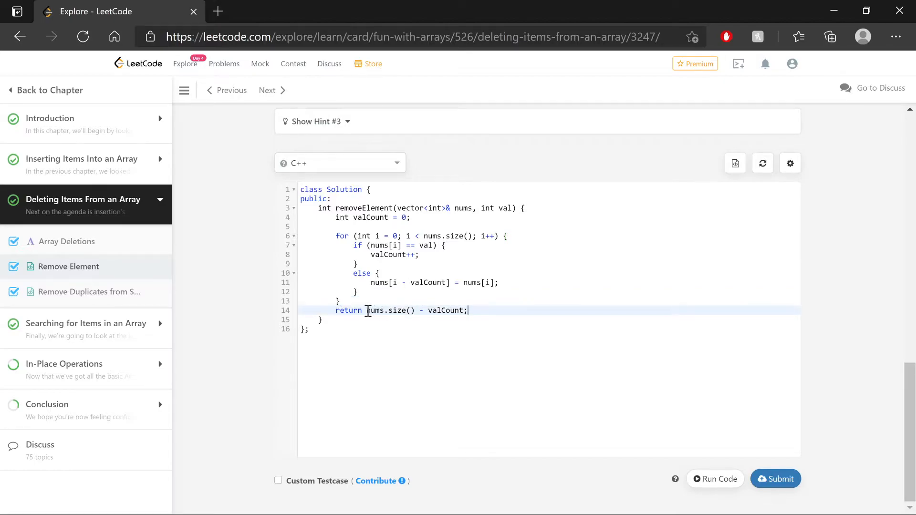
Step: Highlight nums.size() in the return statement
{"action": "double_click", "coordinate": [393, 311]}
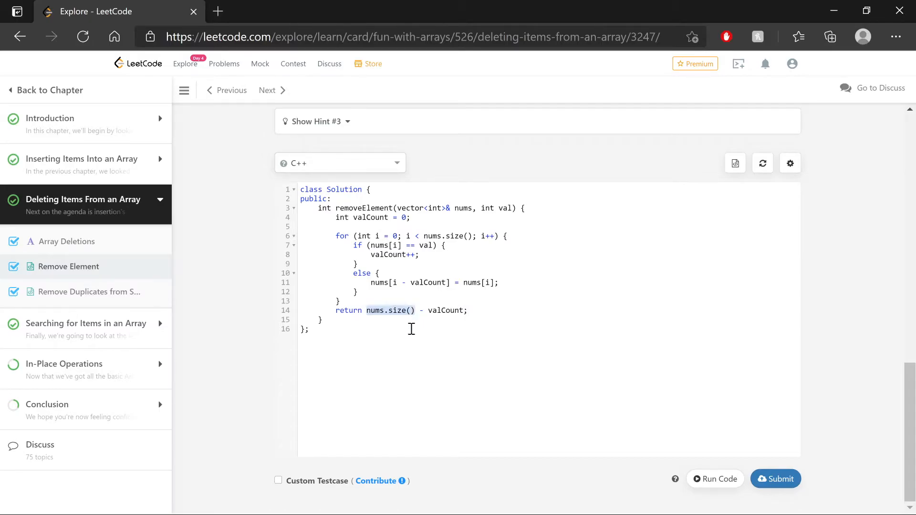
{"action": "left_click_drag", "start_coordinate": [385, 310], "coordinate": [462, 311]}
{"action": "type", "text": " // [] , [3,3,3]  val = 3"}
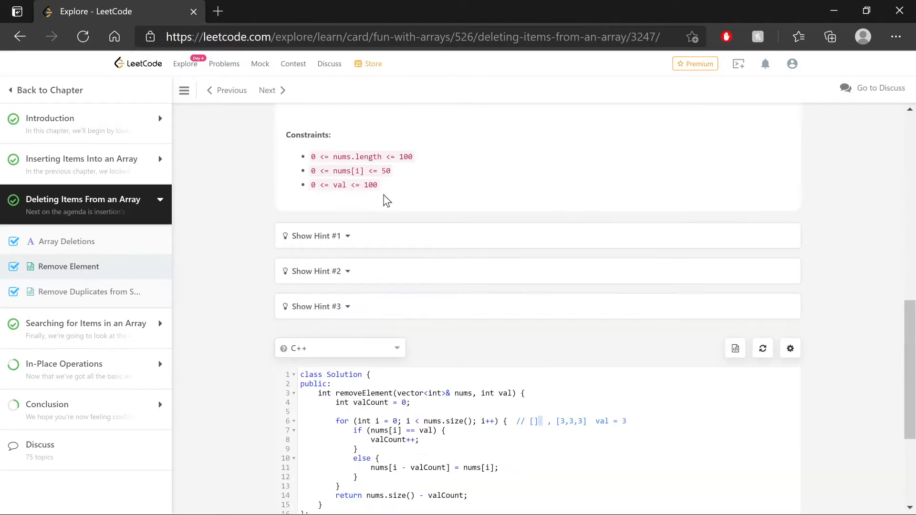
{"action": "mouse_move", "coordinate": [394, 191]}
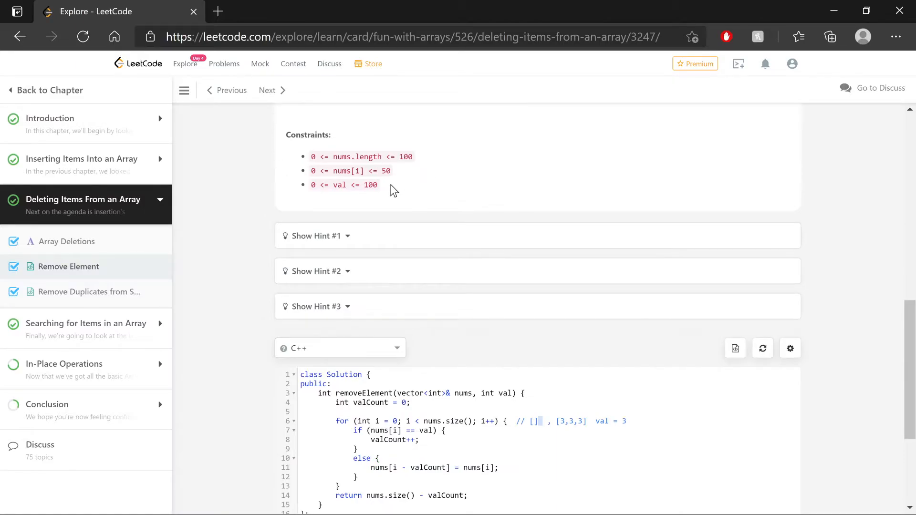
{"action": "double_click", "coordinate": [313, 156]}
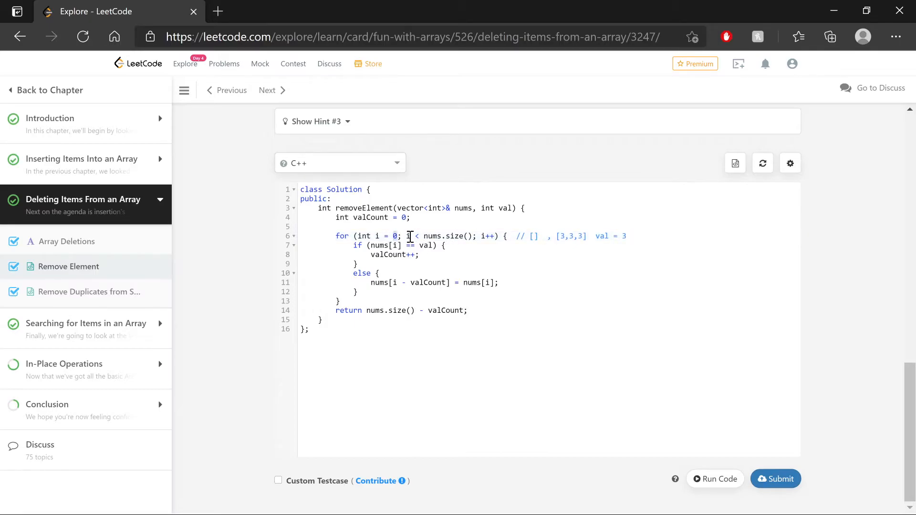
{"action": "double_click", "coordinate": [443, 236]}
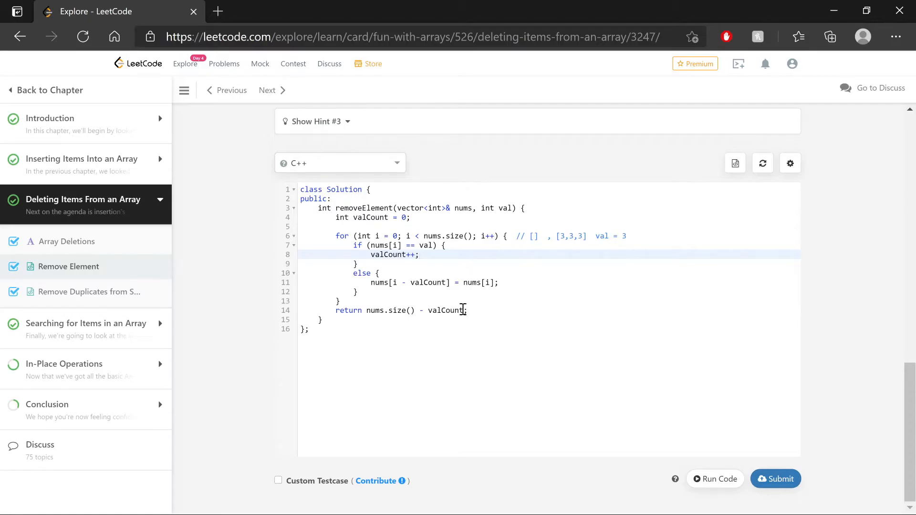
{"action": "double_click", "coordinate": [446, 310]}
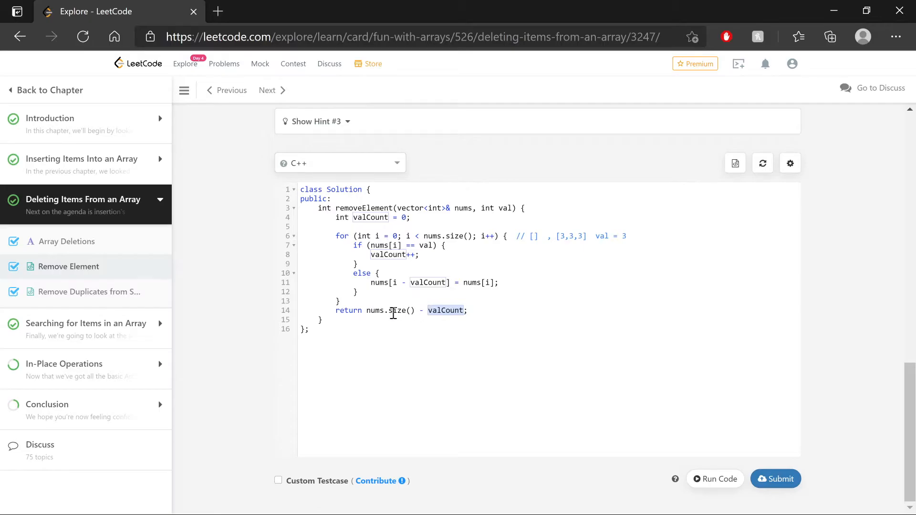
{"action": "mouse_move", "coordinate": [416, 310]}
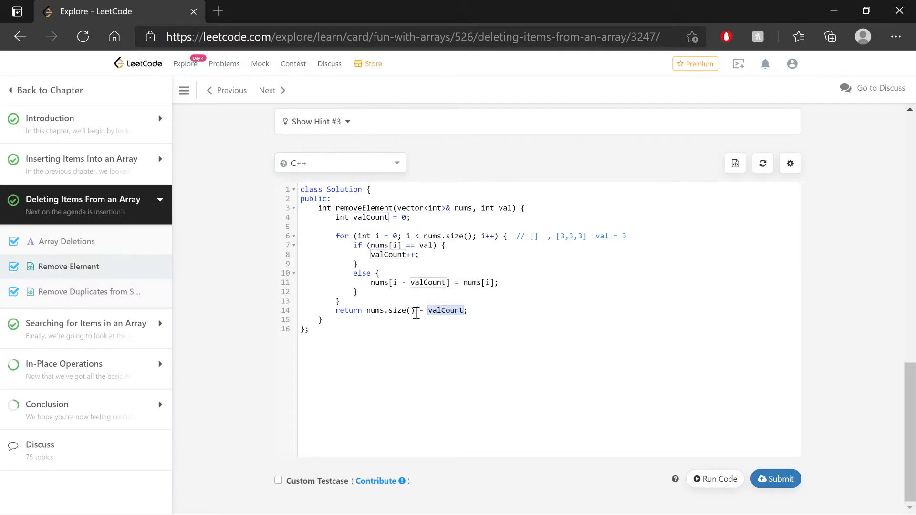
{"action": "mouse_move", "coordinate": [342, 296]}
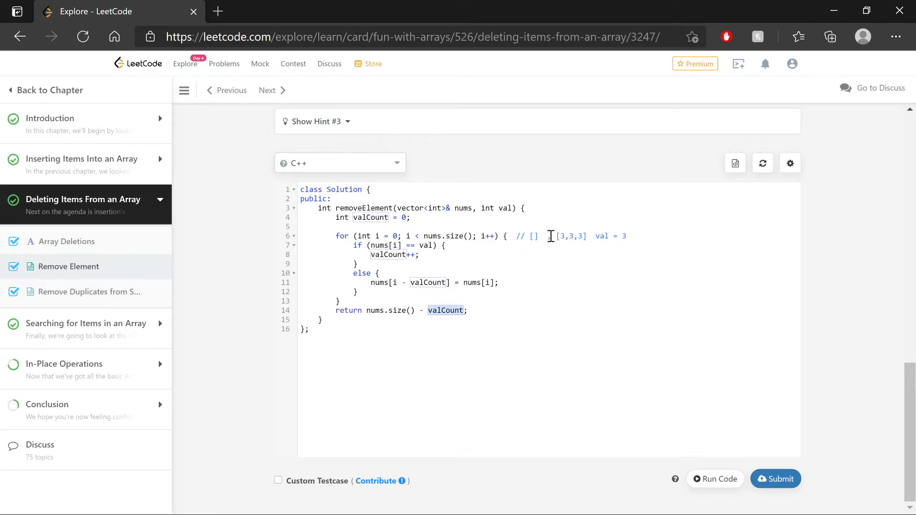
Step: Edit the loop comment to list only [3,3,3] val = 3, then review the shift and return lines
{"action": "left_click", "coordinate": [529, 236]}
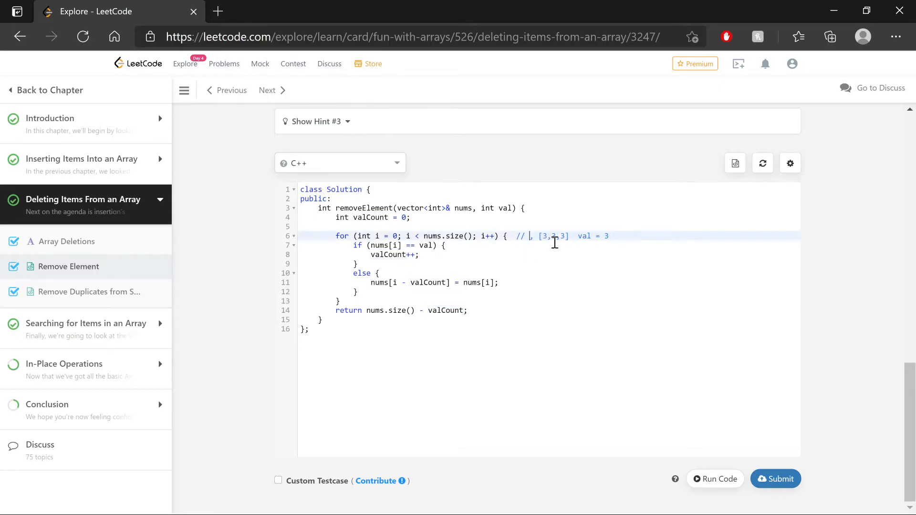
{"action": "type", "text": "3"}
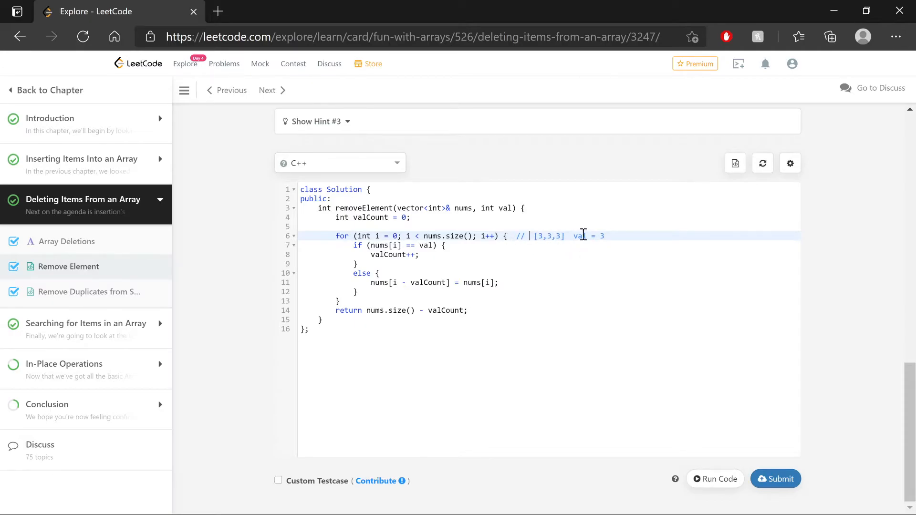
{"action": "mouse_move", "coordinate": [544, 275]}
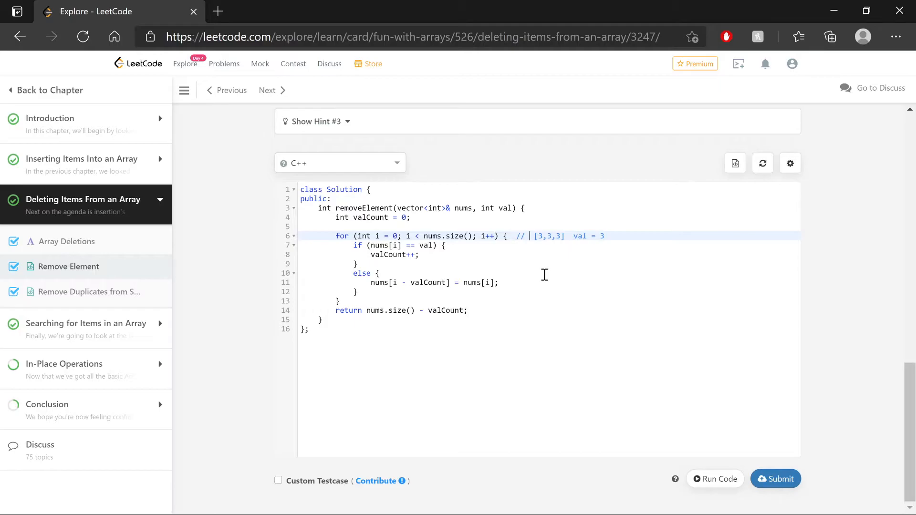
{"action": "mouse_move", "coordinate": [560, 266]}
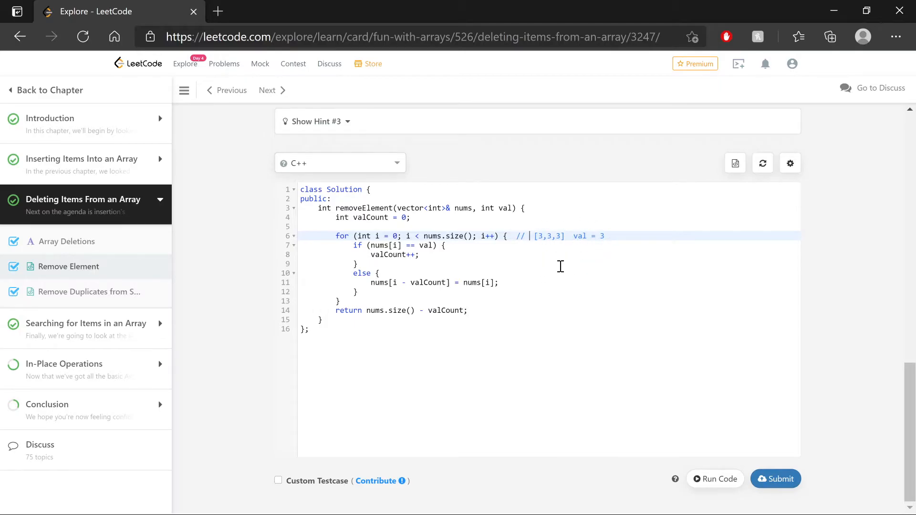
{"action": "mouse_move", "coordinate": [550, 258]}
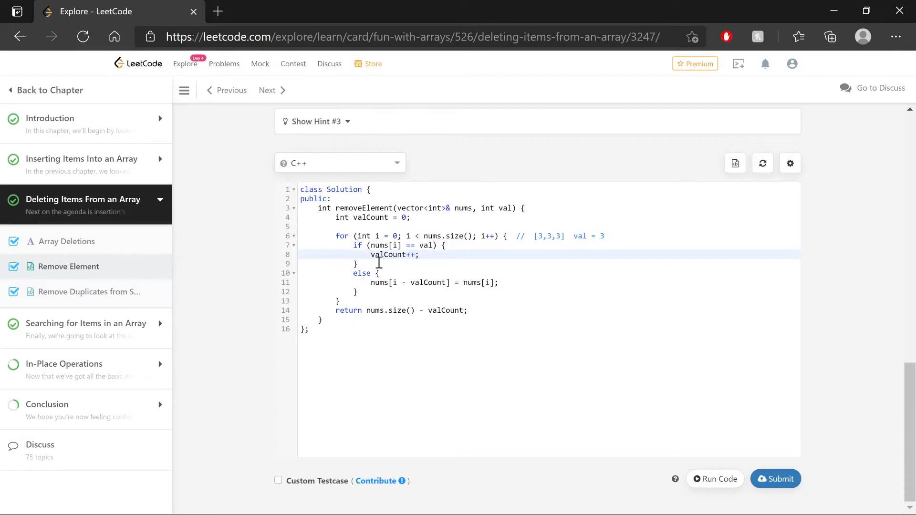
{"action": "mouse_move", "coordinate": [482, 304]}
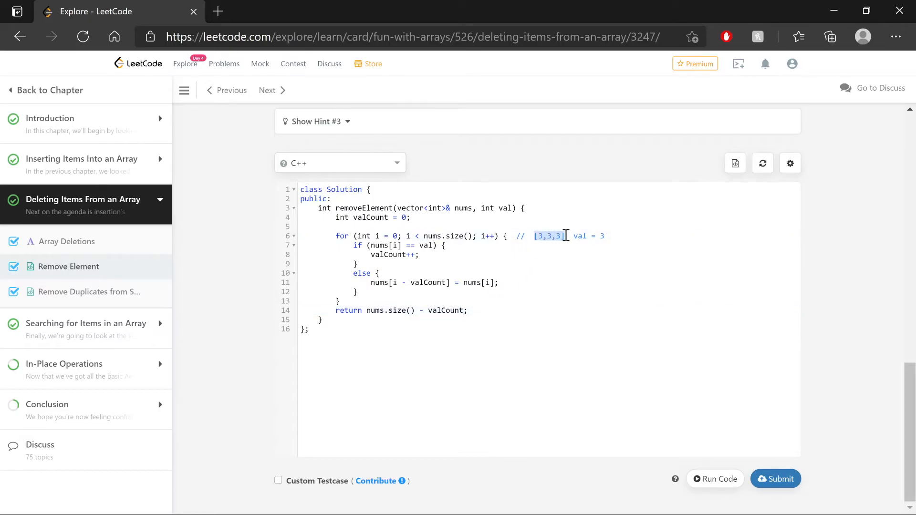
{"action": "scroll", "scroll_direction": "down", "scroll_amount": 3}
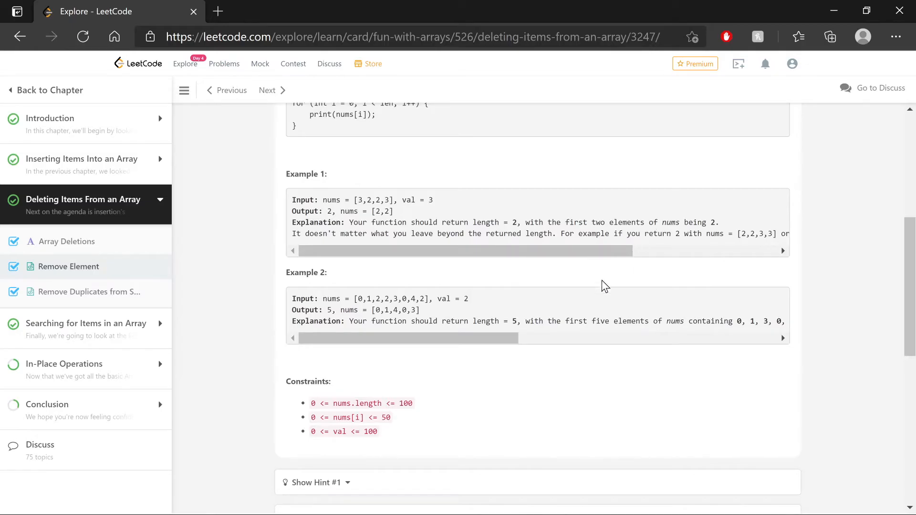
{"action": "scroll", "scroll_direction": "down", "scroll_amount": 3}
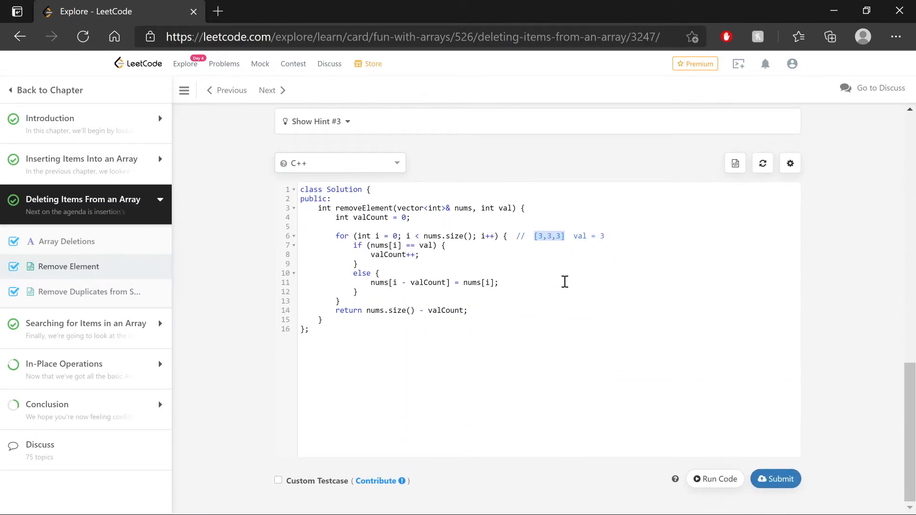
{"action": "left_click", "coordinate": [565, 283]}
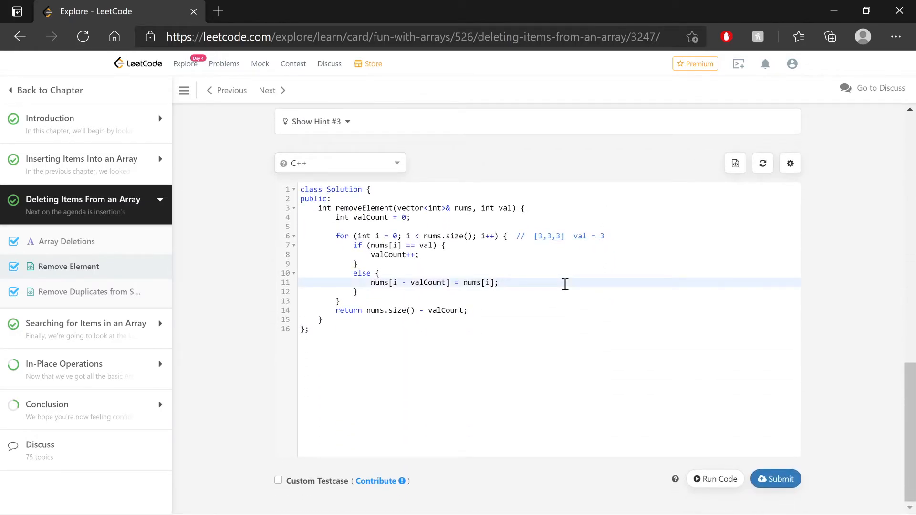
{"action": "mouse_move", "coordinate": [451, 315]}
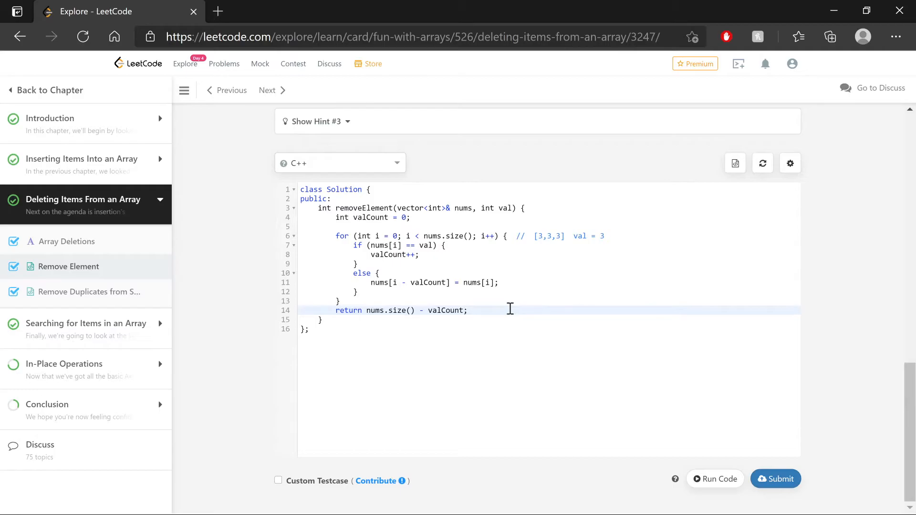
{"action": "left_click", "coordinate": [468, 310]}
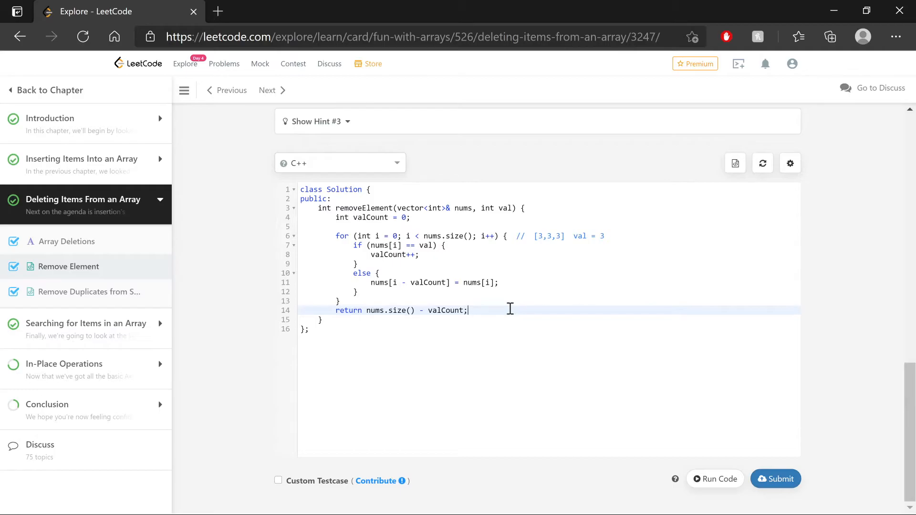
{"action": "mouse_move", "coordinate": [538, 236]}
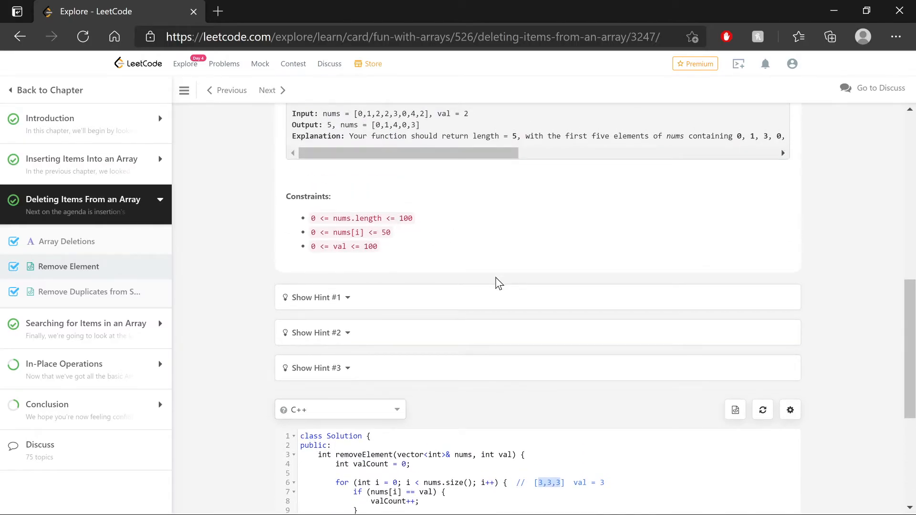
{"action": "scroll", "scroll_direction": "down", "scroll_amount": 3}
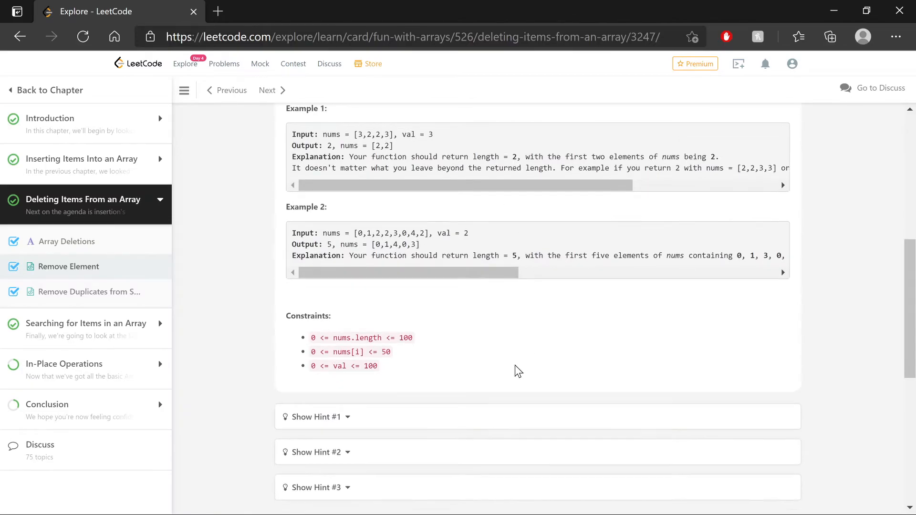
{"action": "scroll", "scroll_direction": "down", "scroll_amount": 3}
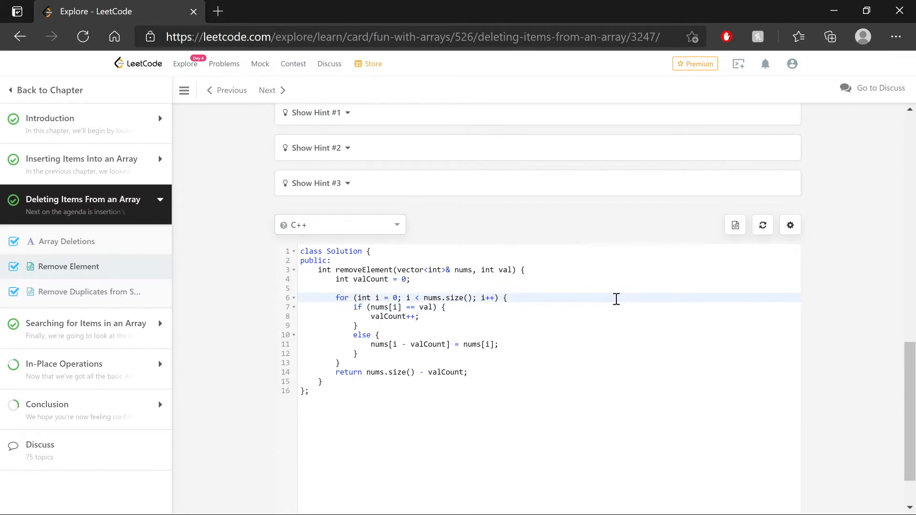
{"action": "scroll", "scroll_direction": "down", "scroll_amount": 3}
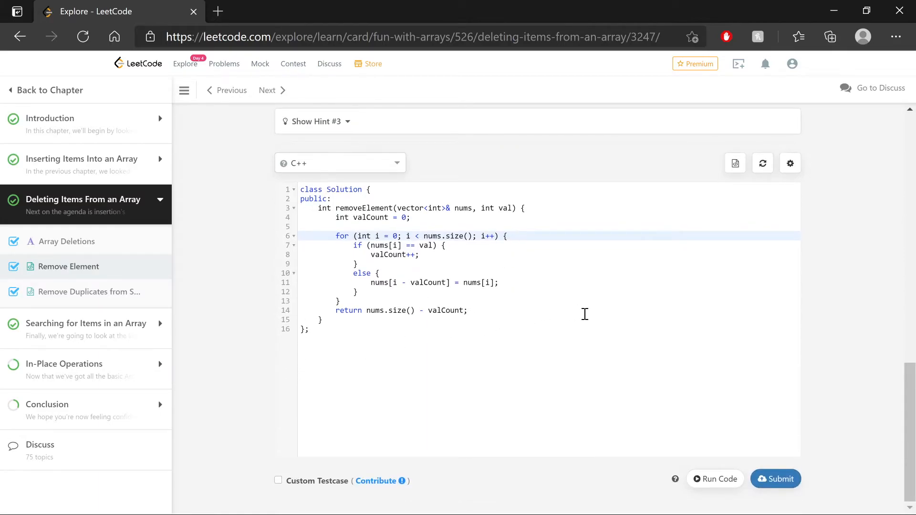
{"action": "mouse_move", "coordinate": [720, 485]}
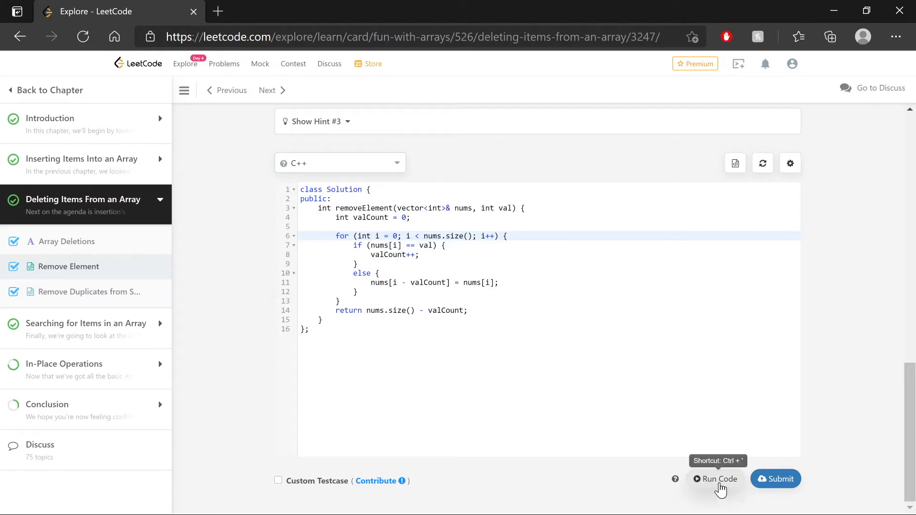
Step: Run the sample case, submit for an Accepted result, and point out the valCount declaration
{"action": "left_click", "coordinate": [715, 479]}
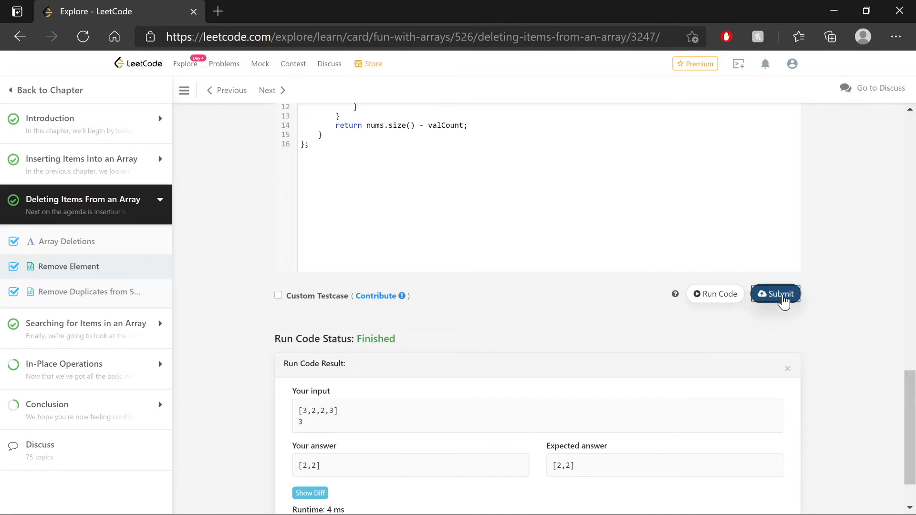
{"action": "left_click", "coordinate": [776, 294]}
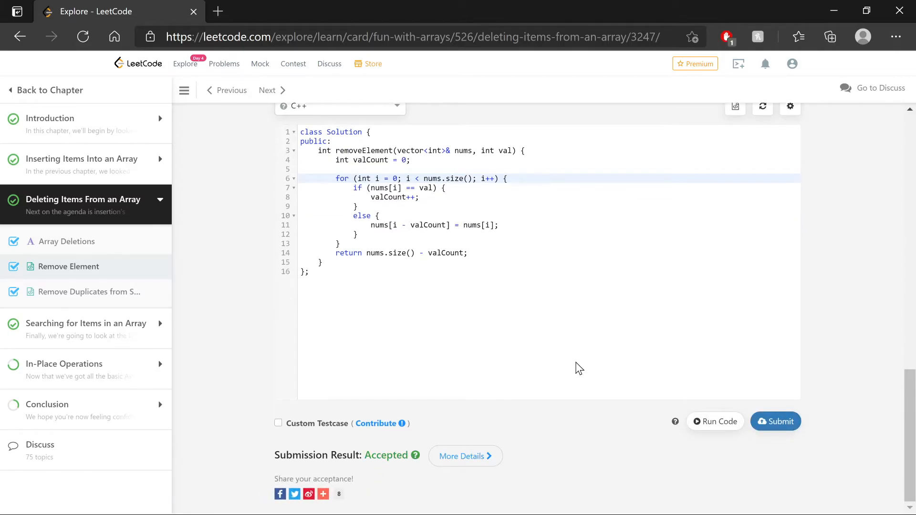
{"action": "mouse_move", "coordinate": [567, 462]}
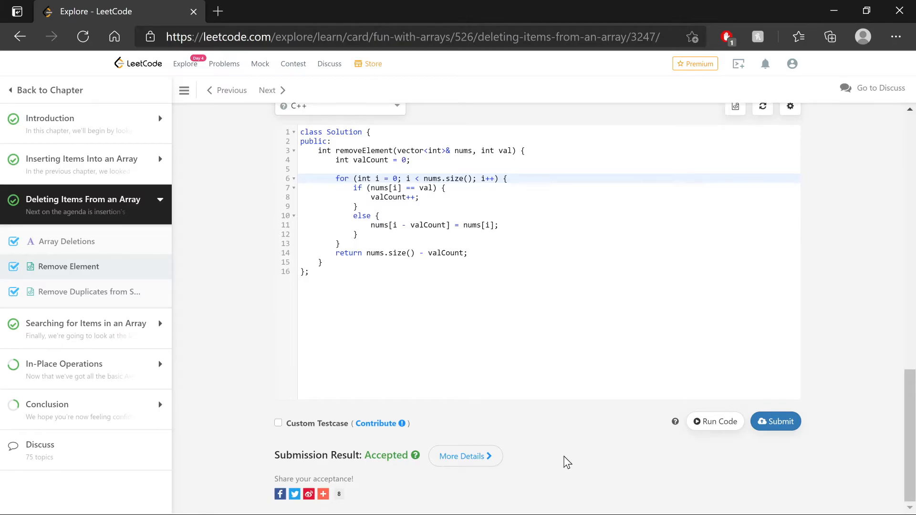
{"action": "mouse_move", "coordinate": [580, 406]}
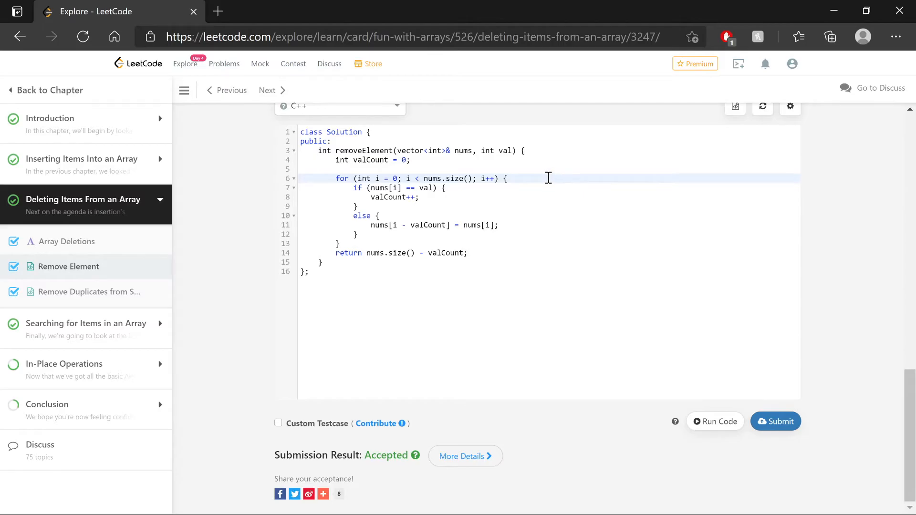
{"action": "mouse_move", "coordinate": [543, 259]}
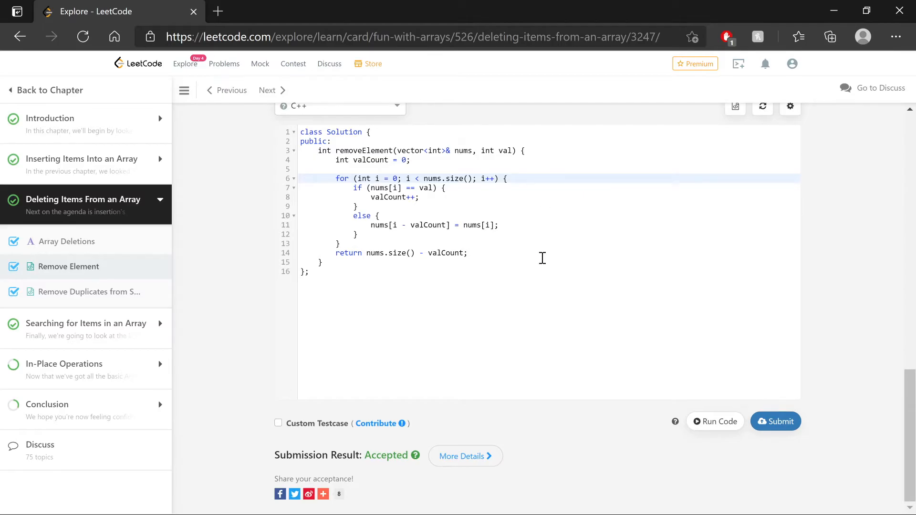
{"action": "mouse_move", "coordinate": [336, 158]}
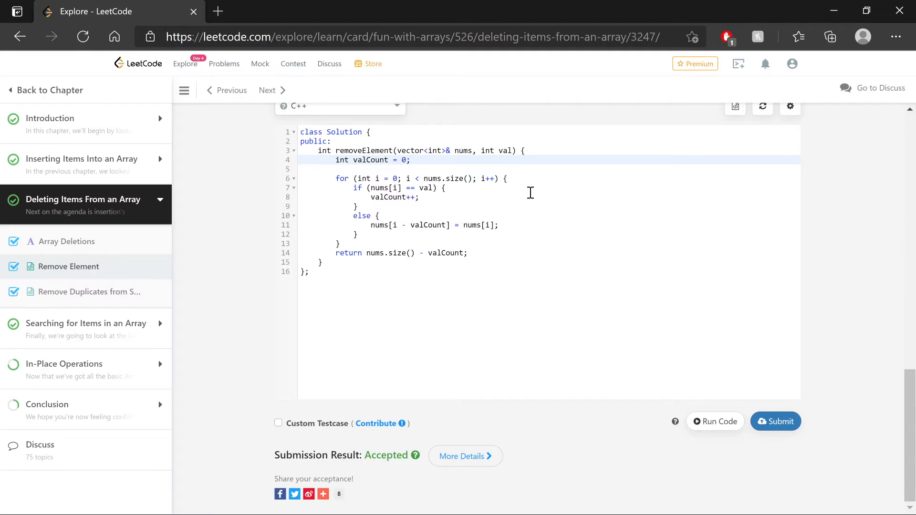
{"action": "left_click", "coordinate": [410, 159]}
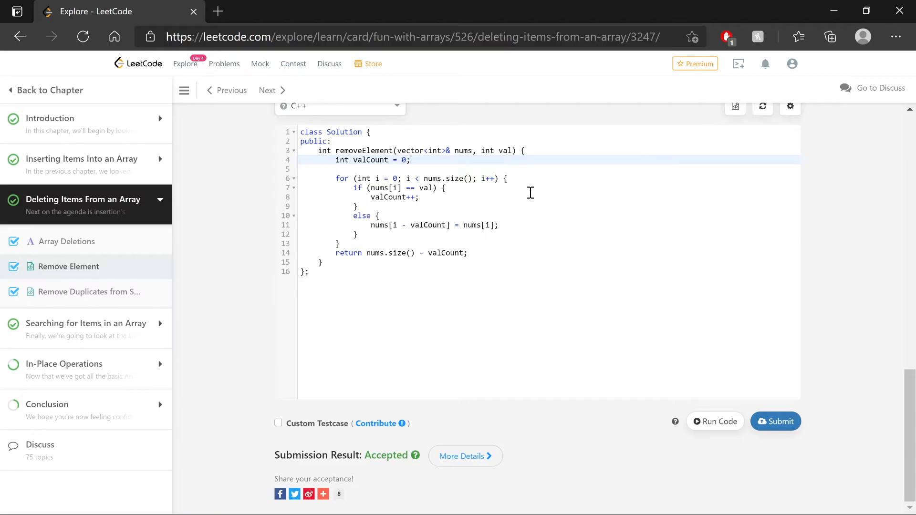
{"action": "left_click", "coordinate": [411, 160]}
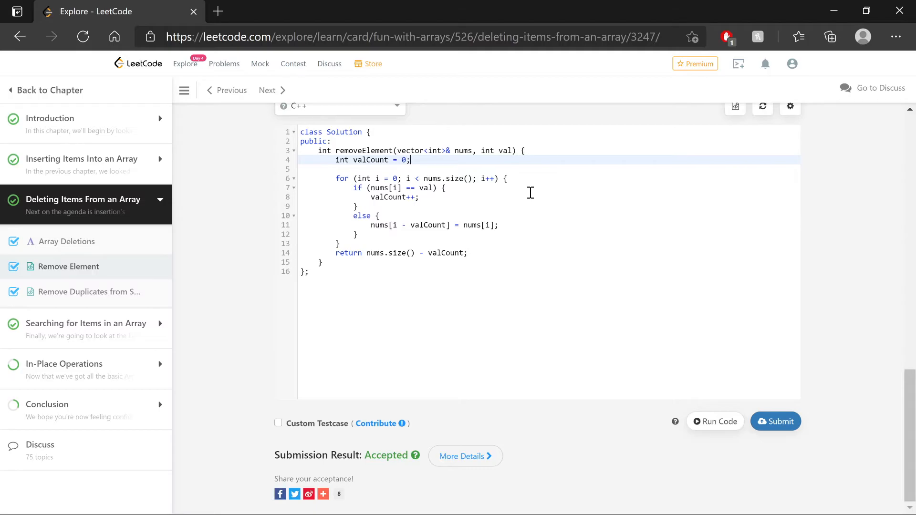
{"action": "mouse_move", "coordinate": [322, 174]}
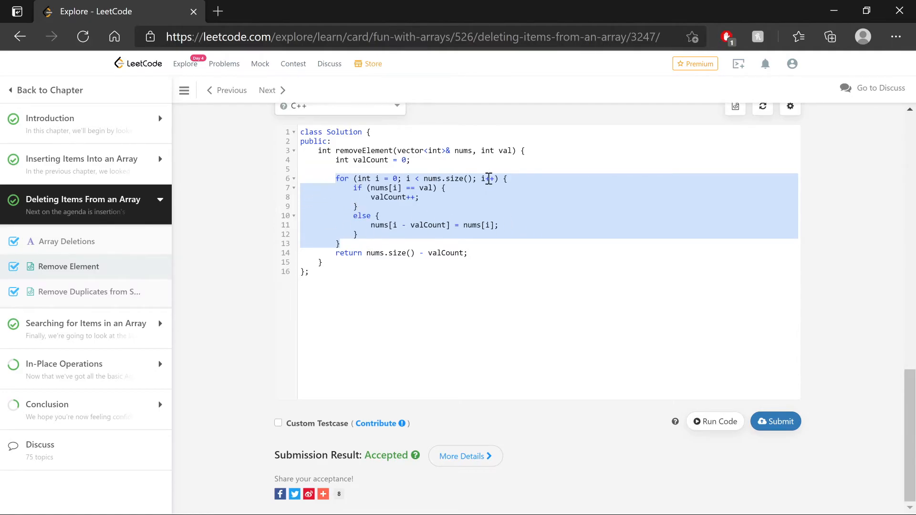
{"action": "left_click", "coordinate": [513, 207]}
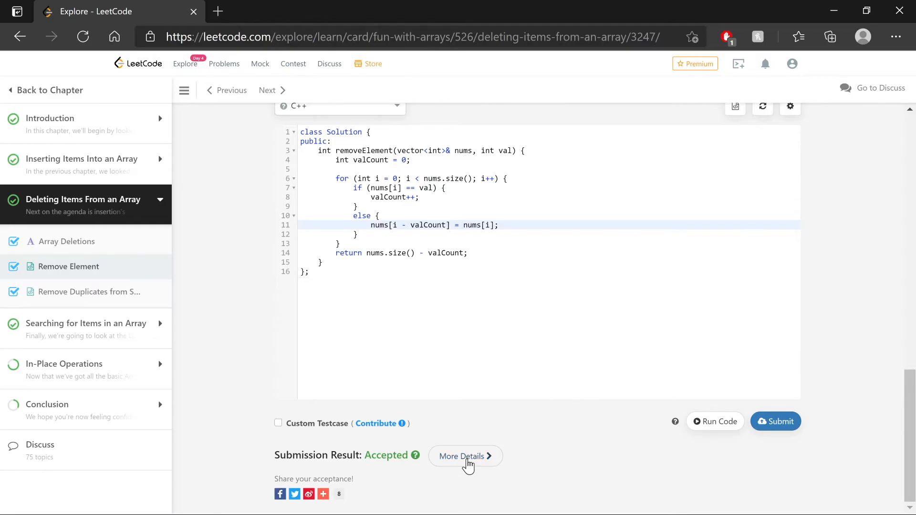
{"action": "left_click", "coordinate": [466, 457]}
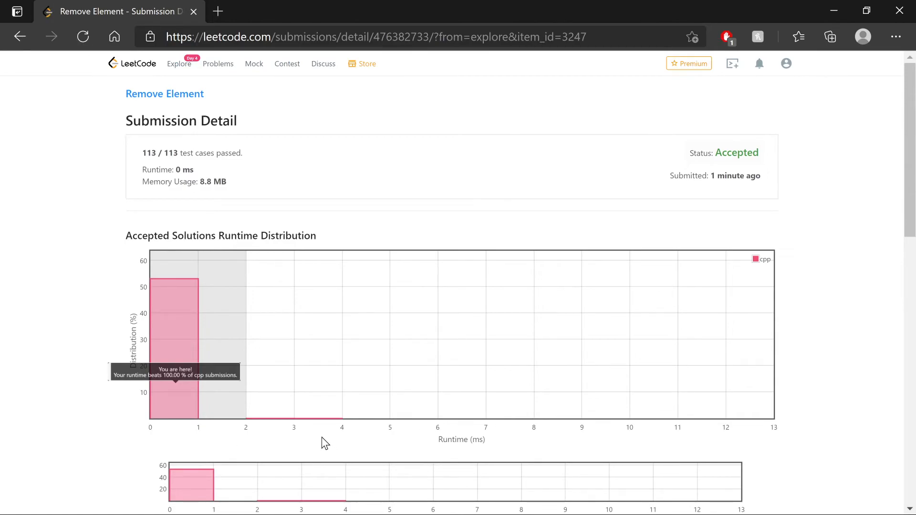
{"action": "mouse_move", "coordinate": [120, 424]}
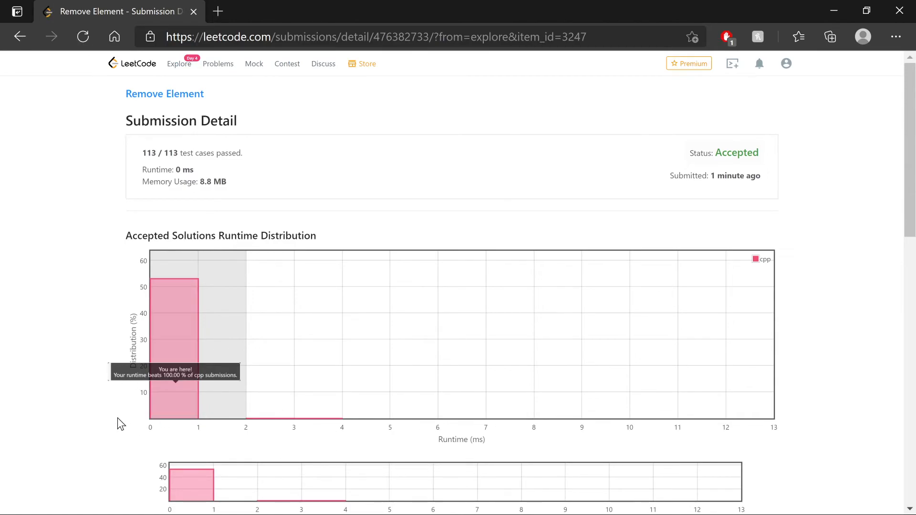
{"action": "scroll", "scroll_direction": "down", "scroll_amount": 3}
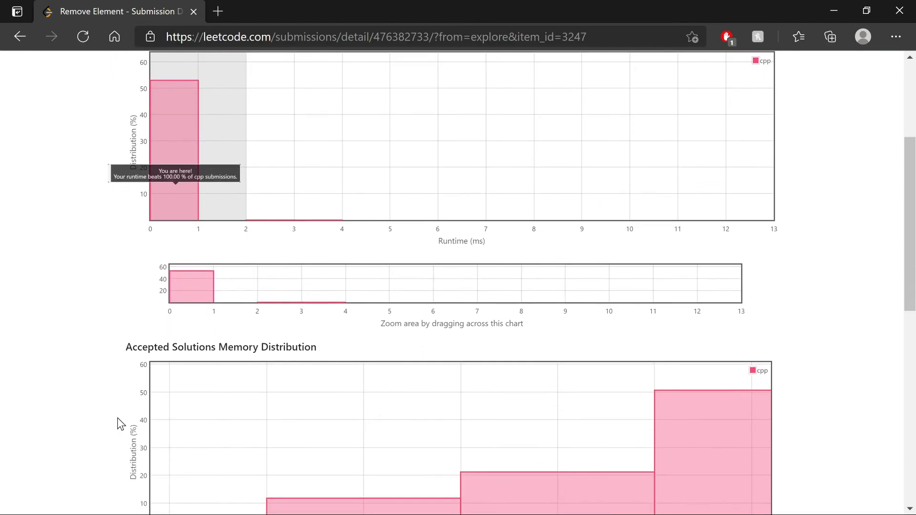
{"action": "scroll", "scroll_direction": "down", "scroll_amount": 3}
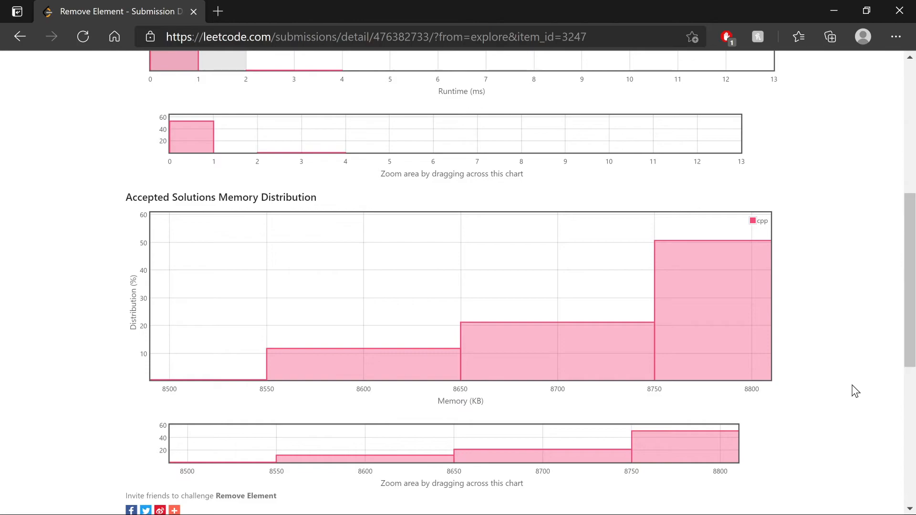
{"action": "mouse_move", "coordinate": [159, 341]}
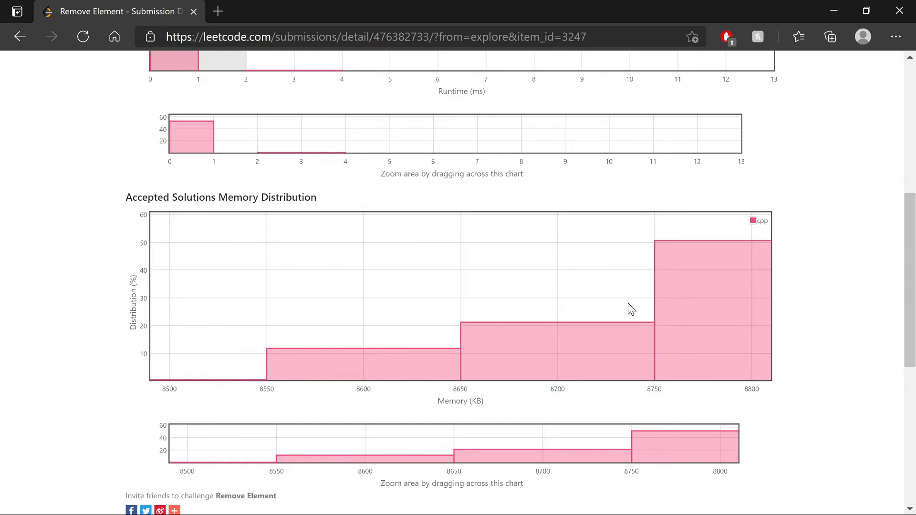
{"action": "mouse_move", "coordinate": [799, 303]}
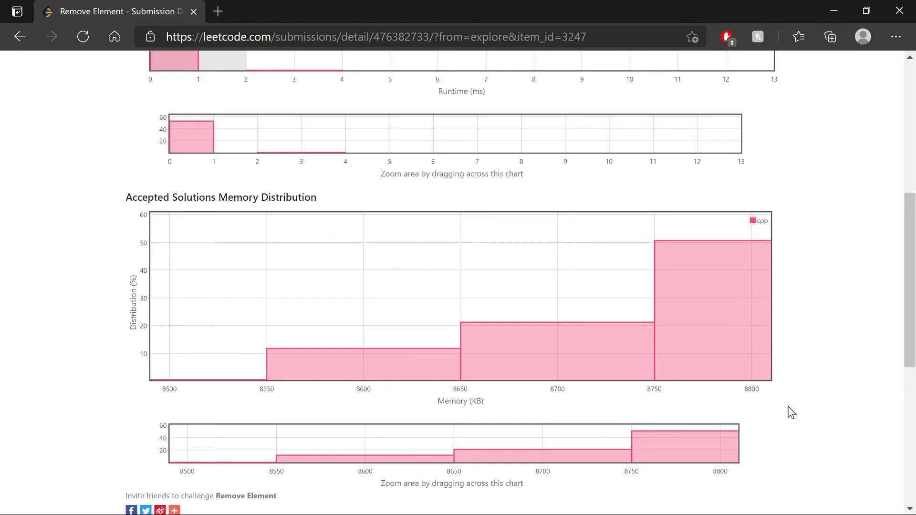
{"action": "mouse_move", "coordinate": [806, 383]}
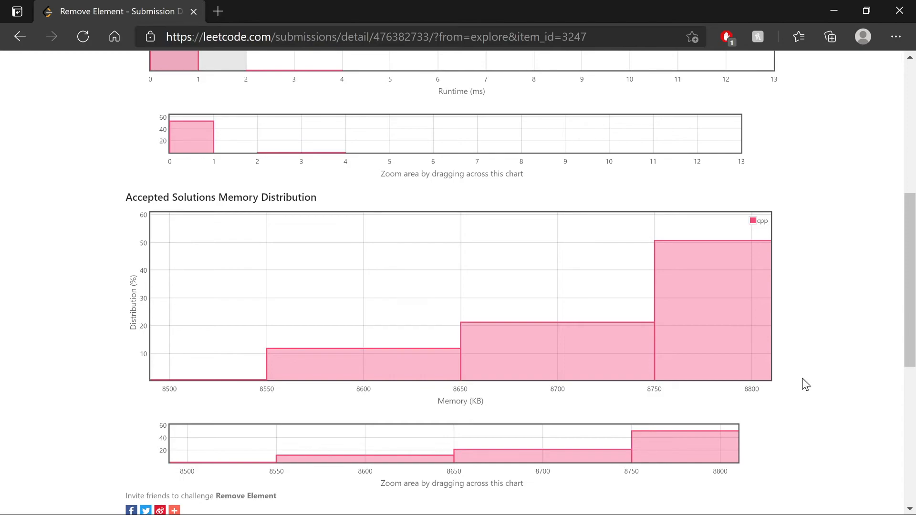
{"action": "mouse_move", "coordinate": [765, 185]}
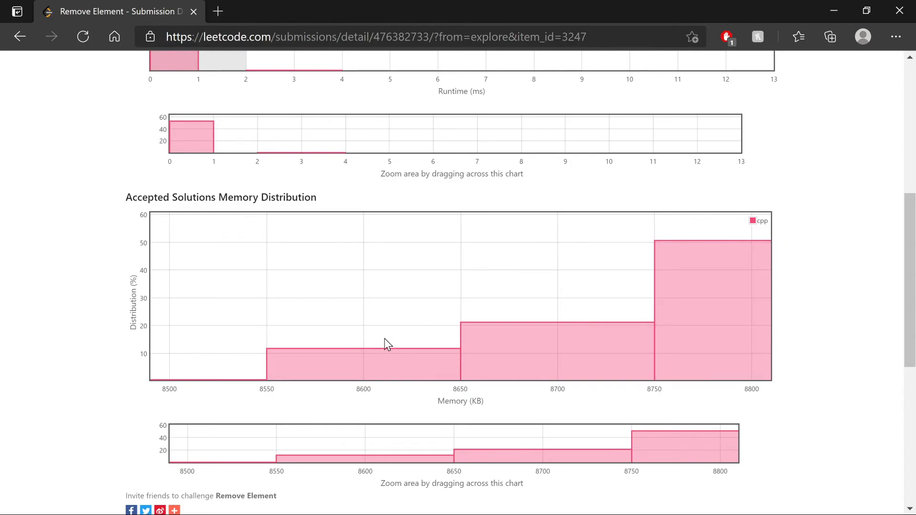
{"action": "mouse_move", "coordinate": [798, 267]}
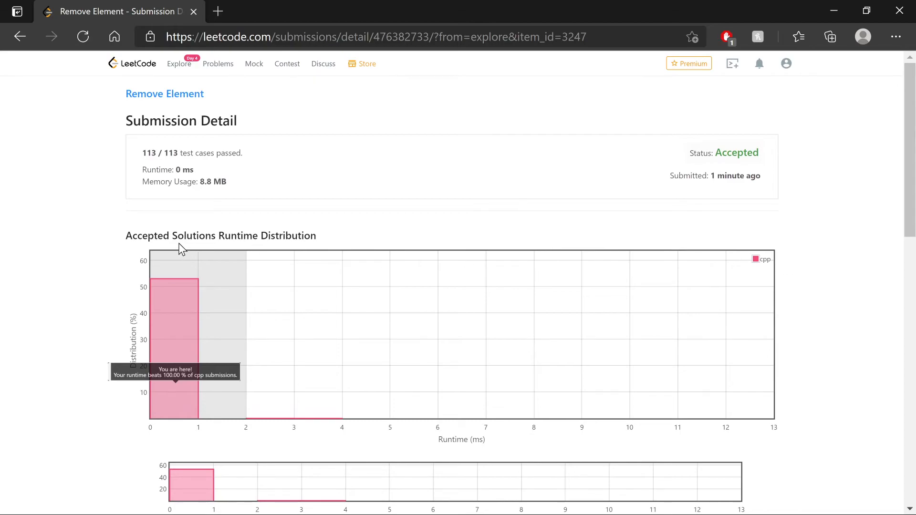
{"action": "scroll", "scroll_direction": "down", "scroll_amount": 3}
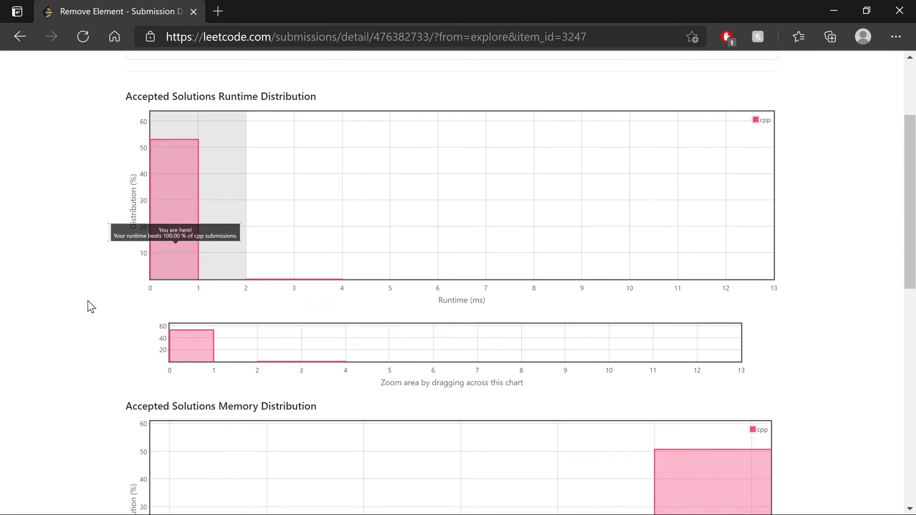
{"action": "scroll", "scroll_direction": "down", "scroll_amount": 3}
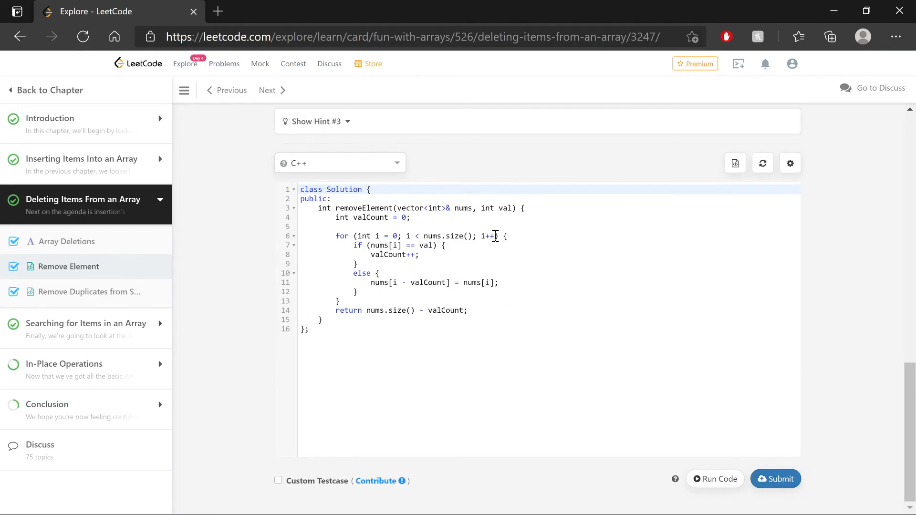
Step: Submit the Remove Element solution for judging
{"action": "left_click", "coordinate": [776, 479]}
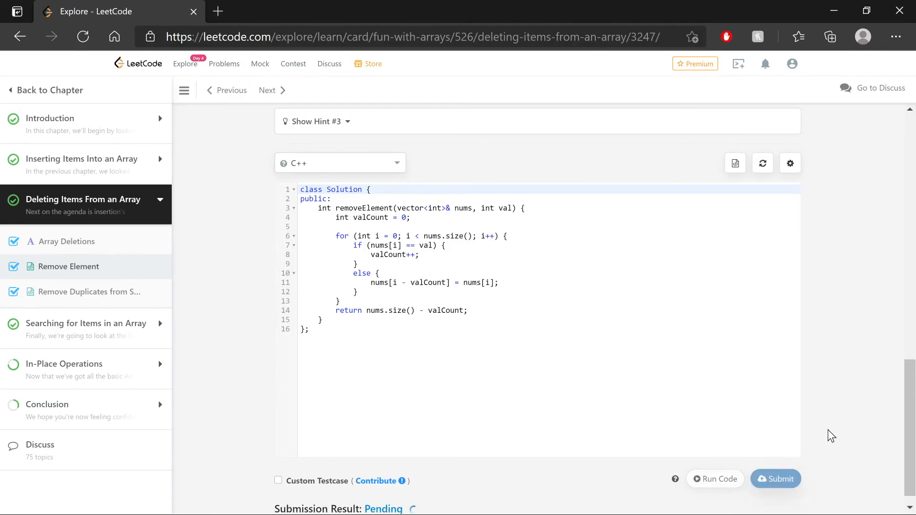
{"action": "scroll", "scroll_direction": "down", "scroll_amount": 3}
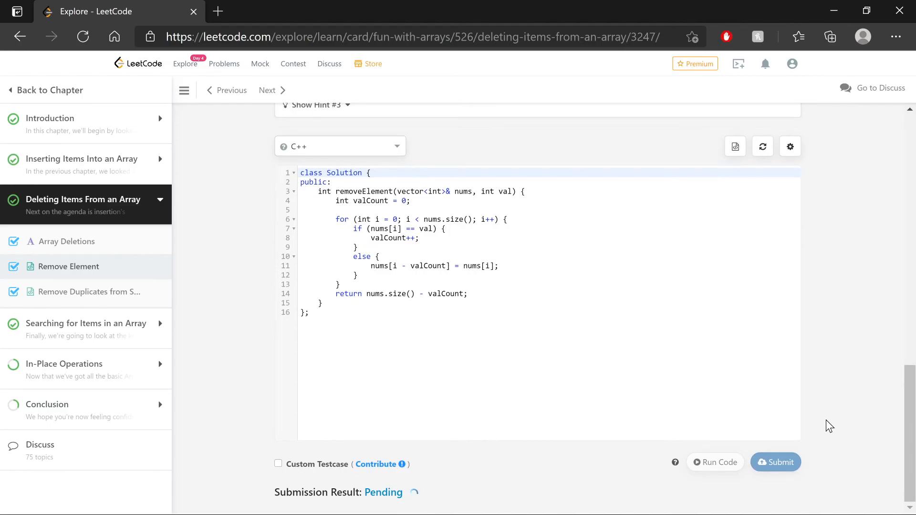
{"action": "left_click", "coordinate": [777, 463]}
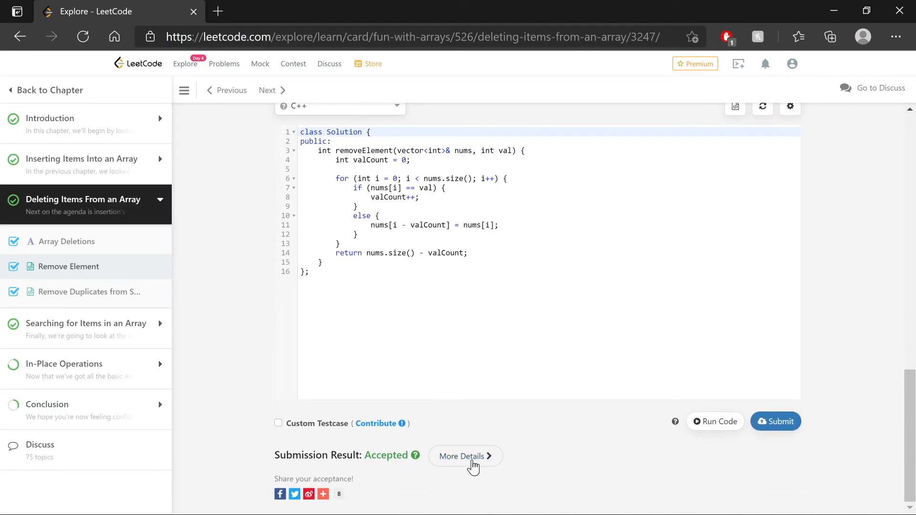
Step: Review the accepted 4 ms, 8.8 MB submission details, then go back to the problem
{"action": "left_click", "coordinate": [462, 456]}
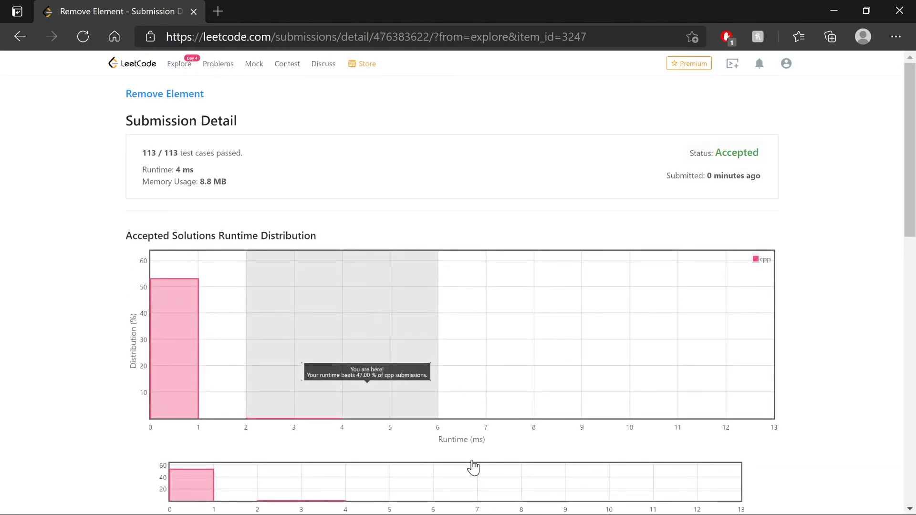
{"action": "mouse_move", "coordinate": [454, 378]}
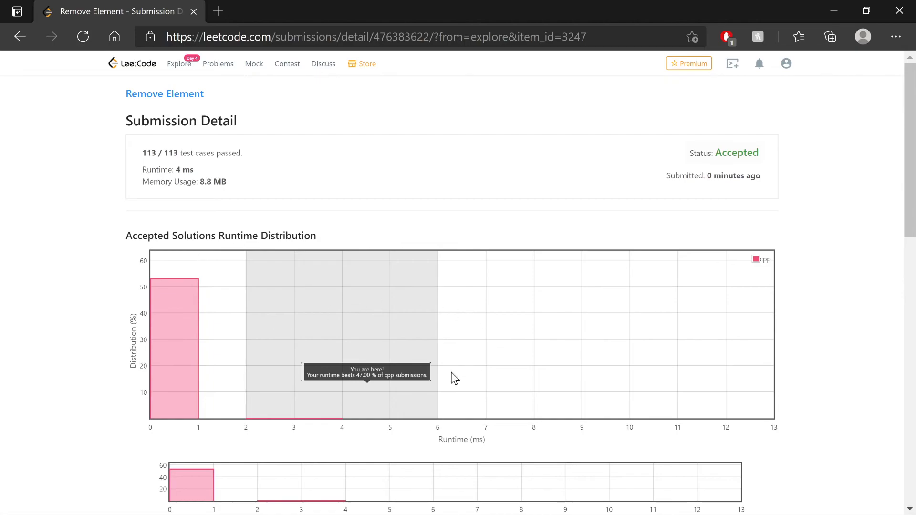
{"action": "mouse_move", "coordinate": [359, 346]}
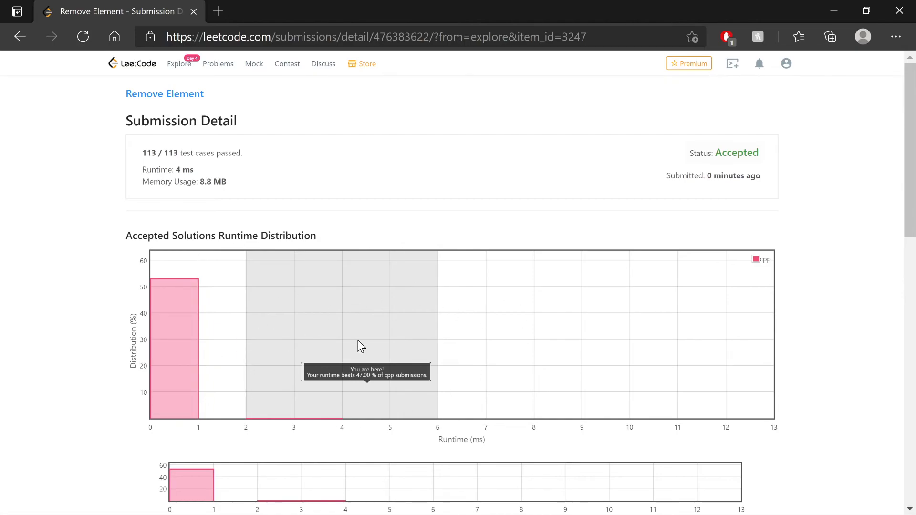
{"action": "mouse_move", "coordinate": [117, 352]}
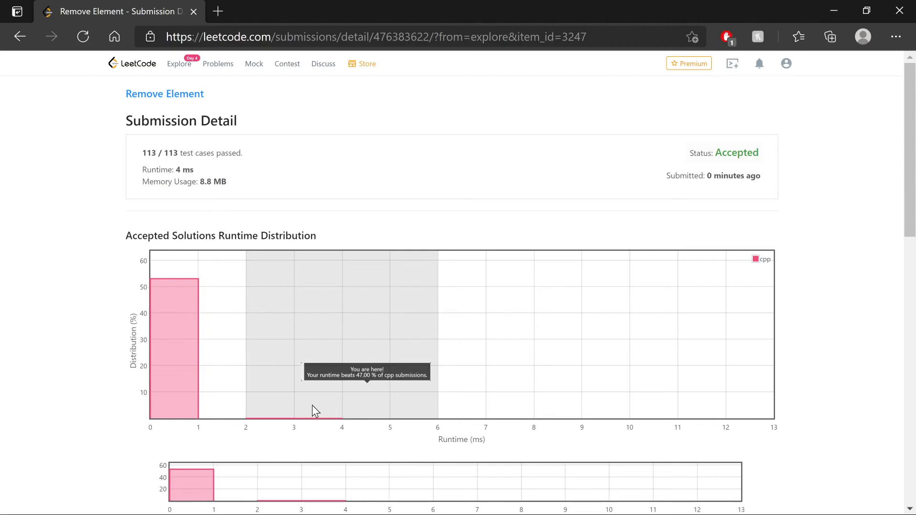
{"action": "mouse_move", "coordinate": [99, 308]}
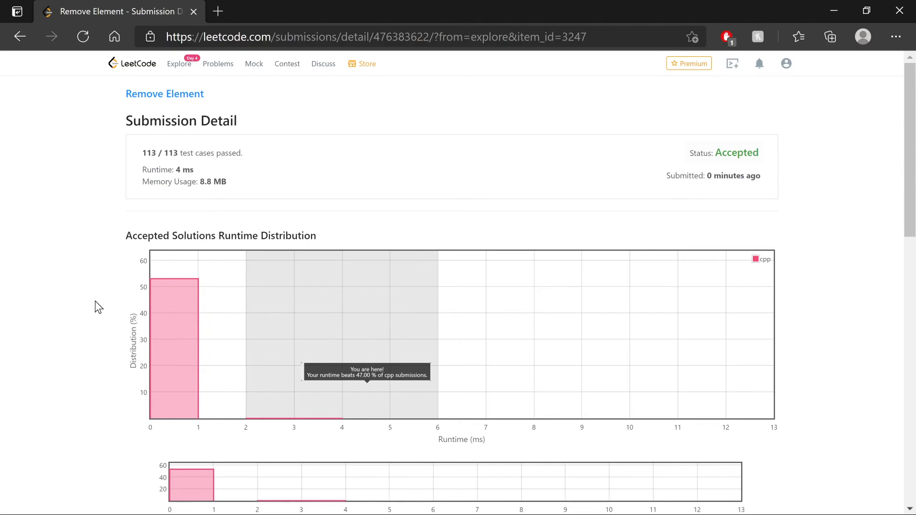
{"action": "mouse_move", "coordinate": [153, 299]}
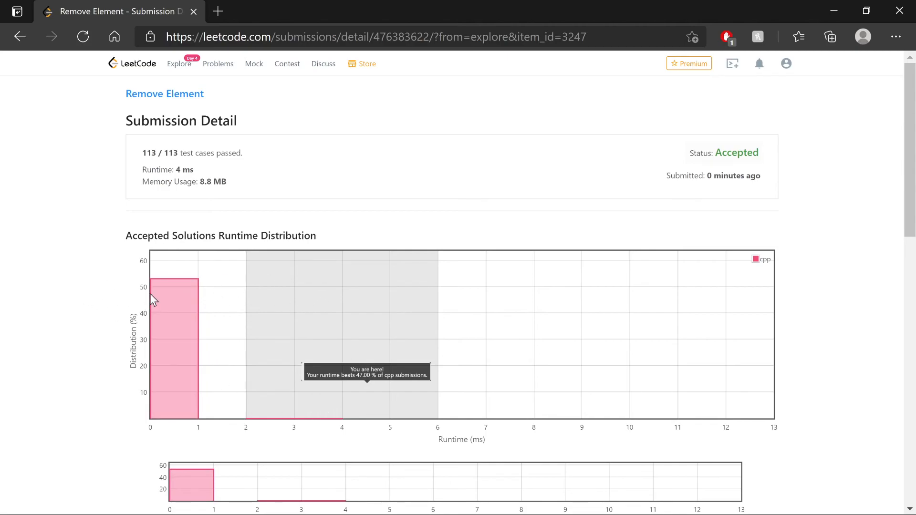
{"action": "mouse_move", "coordinate": [117, 298]}
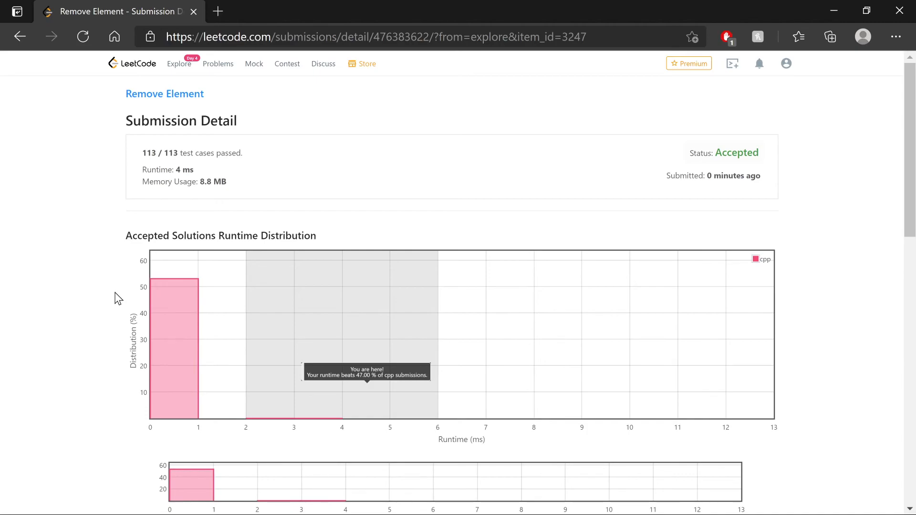
{"action": "mouse_move", "coordinate": [203, 252]}
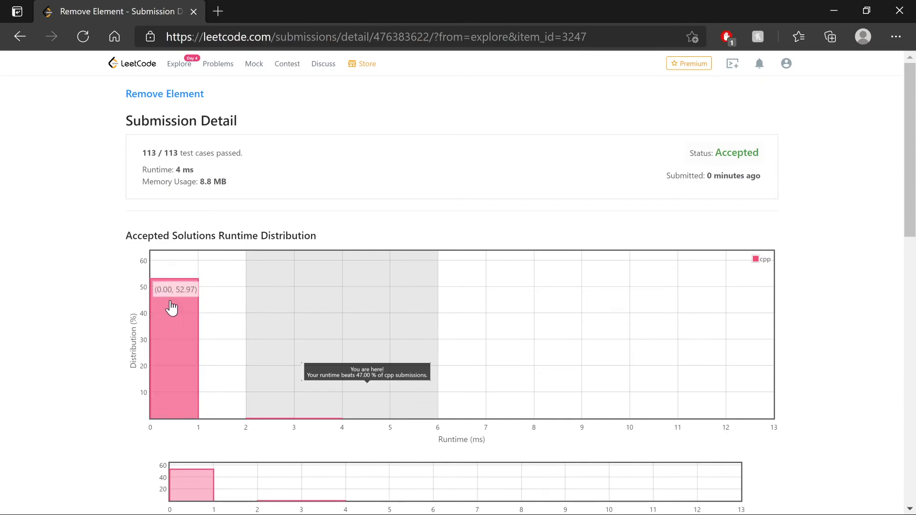
{"action": "mouse_move", "coordinate": [186, 315]}
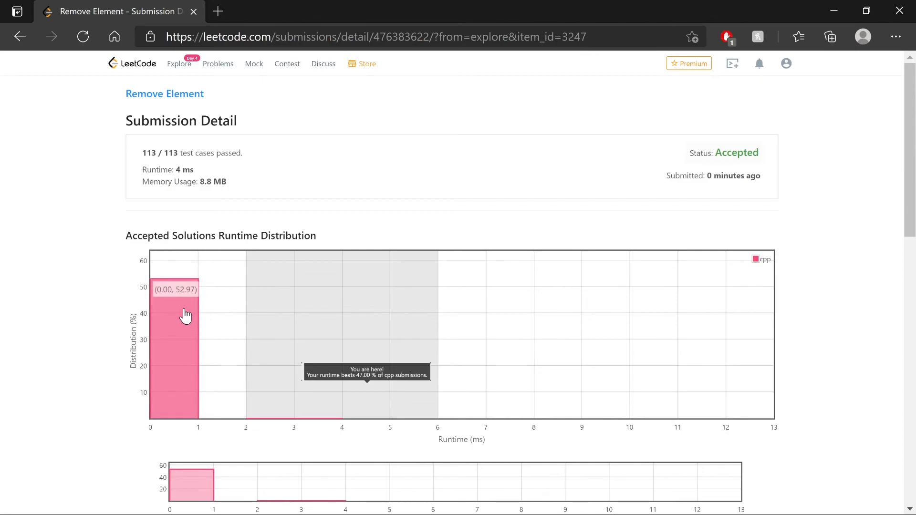
{"action": "scroll", "scroll_direction": "down", "scroll_amount": 3}
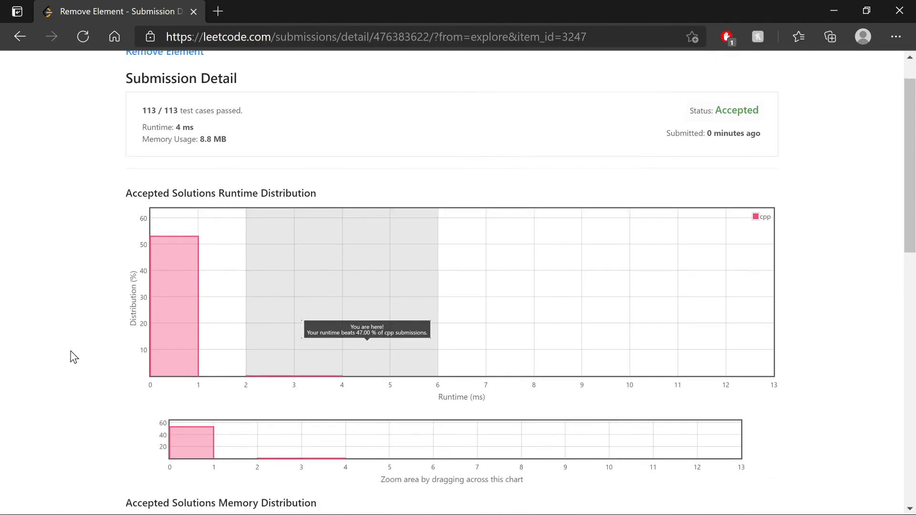
{"action": "scroll", "scroll_direction": "down", "scroll_amount": 3}
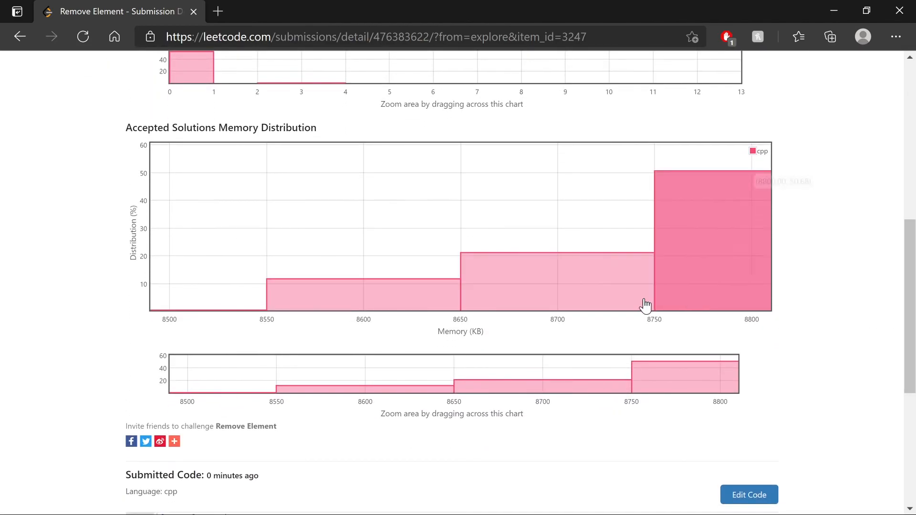
{"action": "mouse_move", "coordinate": [482, 349]}
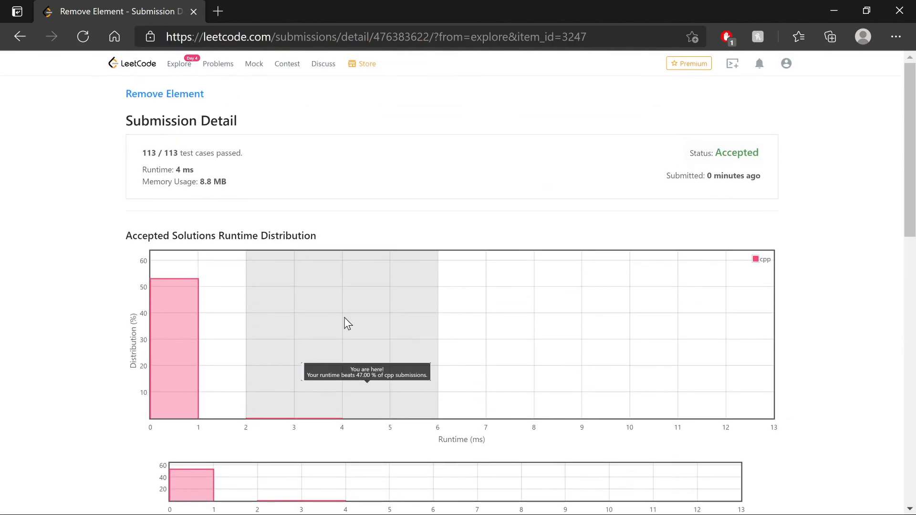
{"action": "left_click", "coordinate": [19, 36]}
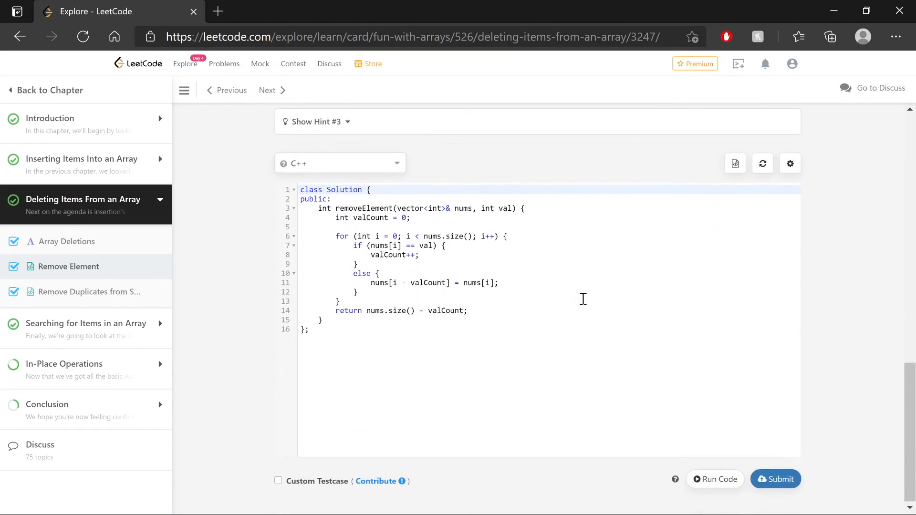
Step: Resubmit and view details: 0 ms beating 100%, 8.6 MB beating 99.50%
{"action": "left_click", "coordinate": [776, 480]}
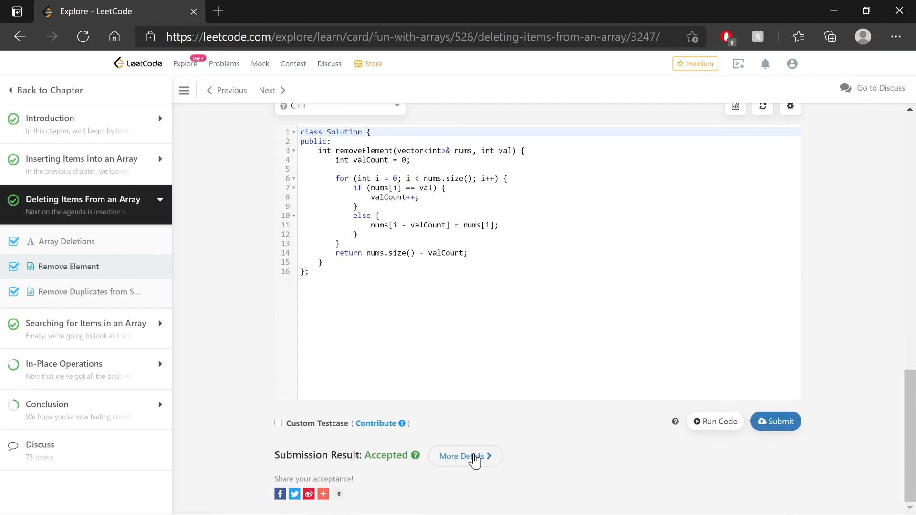
{"action": "left_click", "coordinate": [463, 457]}
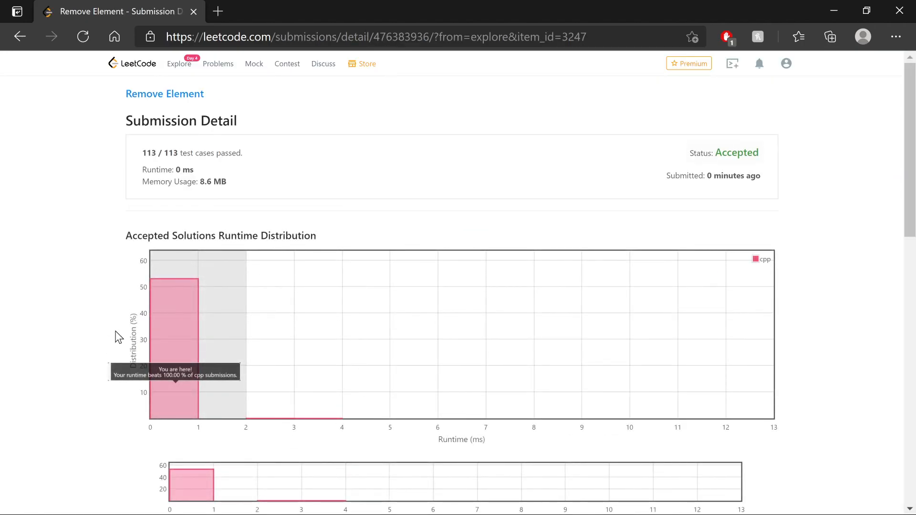
{"action": "scroll", "scroll_direction": "down", "scroll_amount": 3}
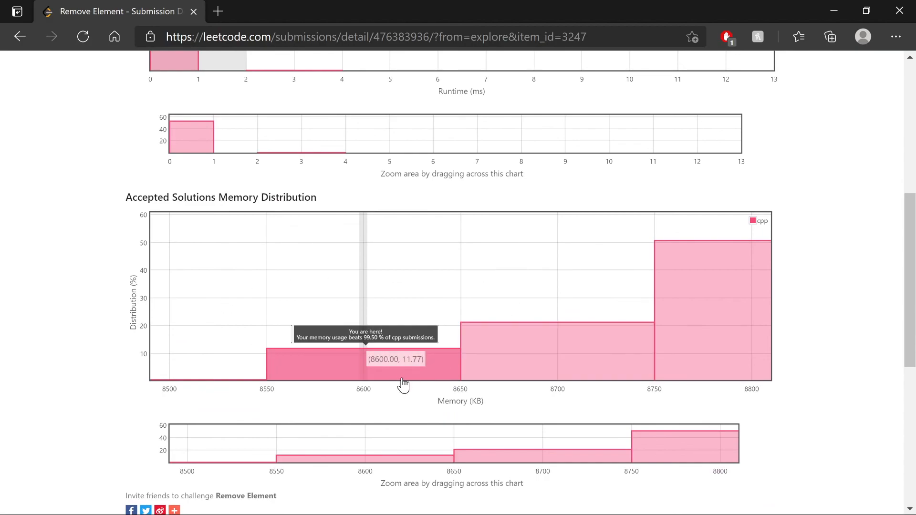
{"action": "mouse_move", "coordinate": [364, 344]}
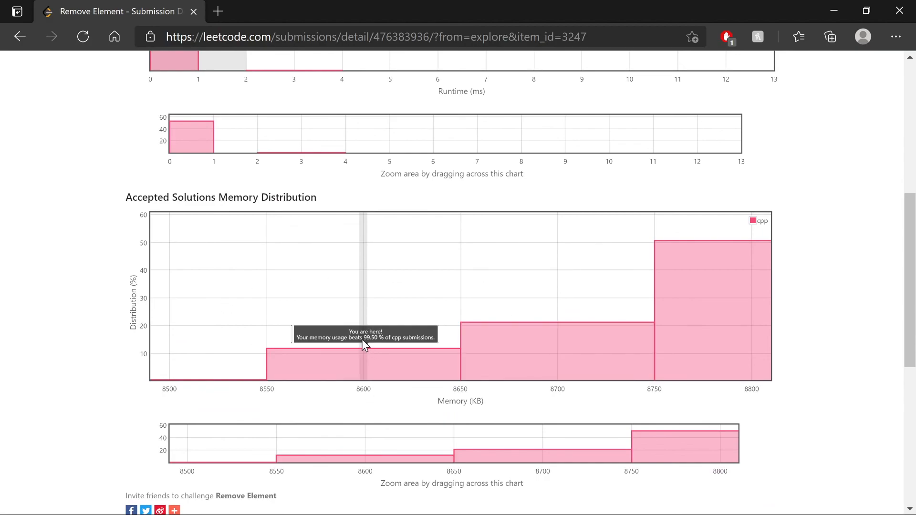
{"action": "mouse_move", "coordinate": [381, 350]}
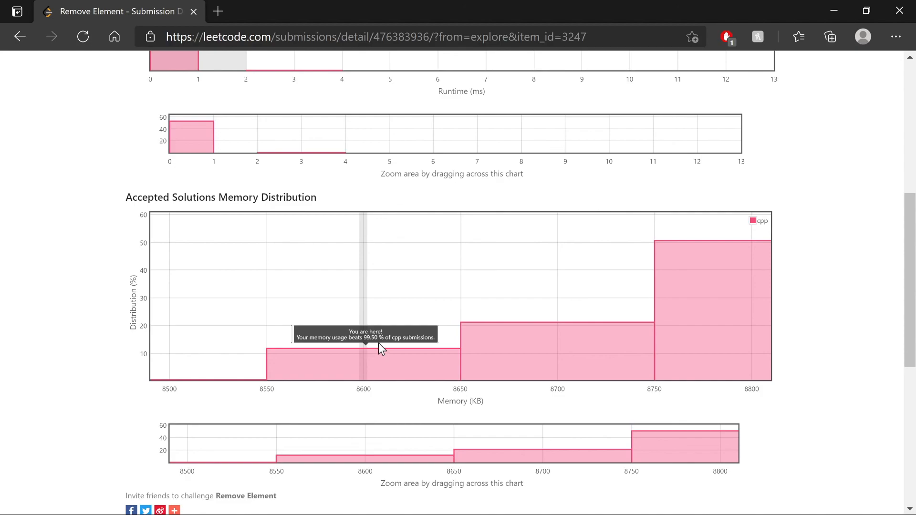
{"action": "mouse_move", "coordinate": [809, 392]}
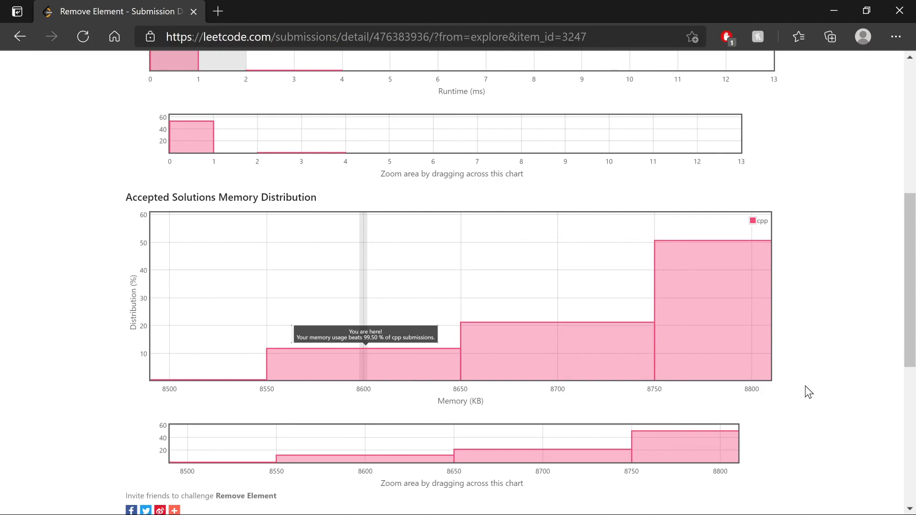
{"action": "scroll", "scroll_direction": "down", "scroll_amount": 3}
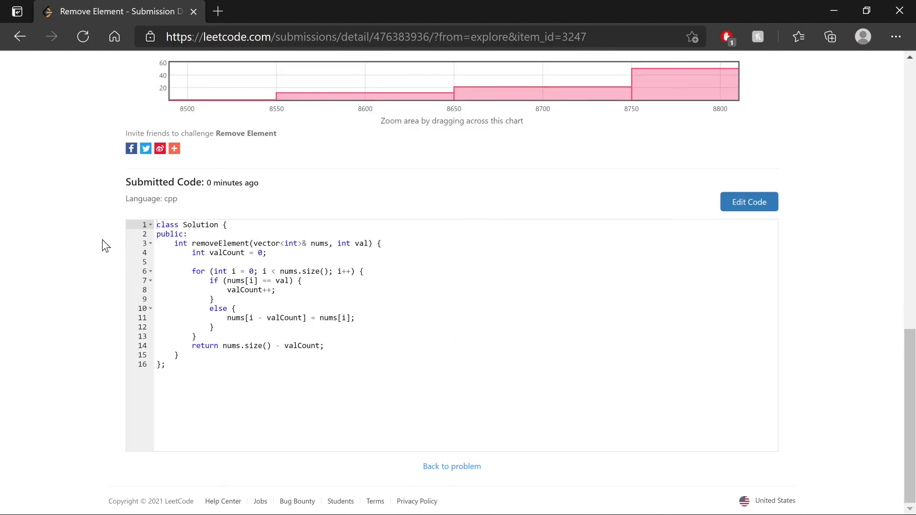